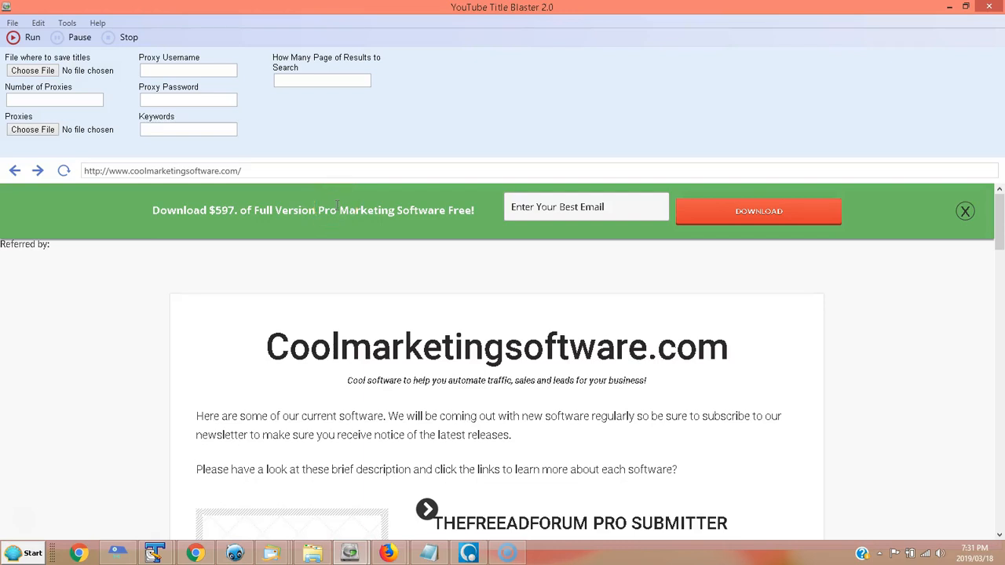
mouse_move(342, 206)
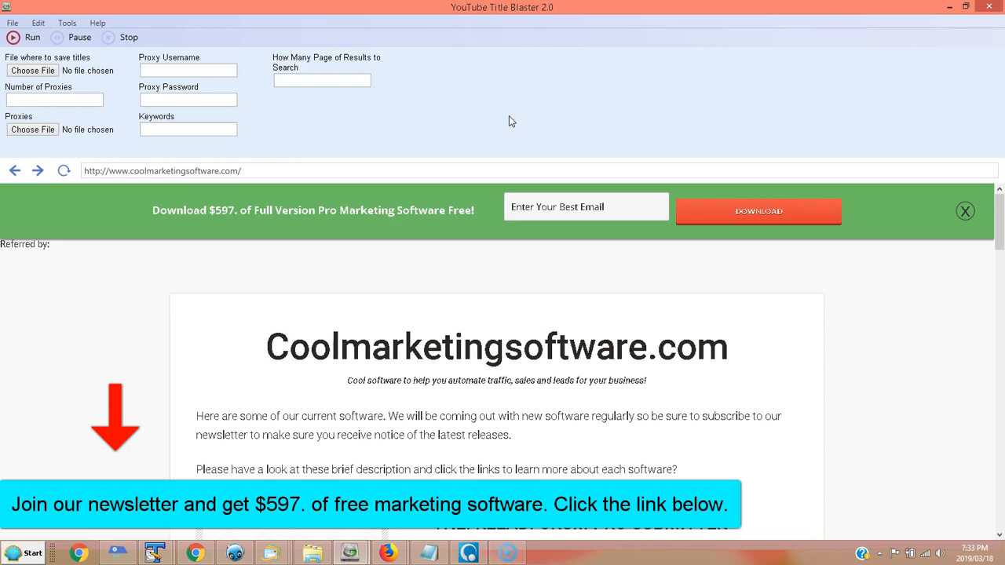
mouse_move(499, 116)
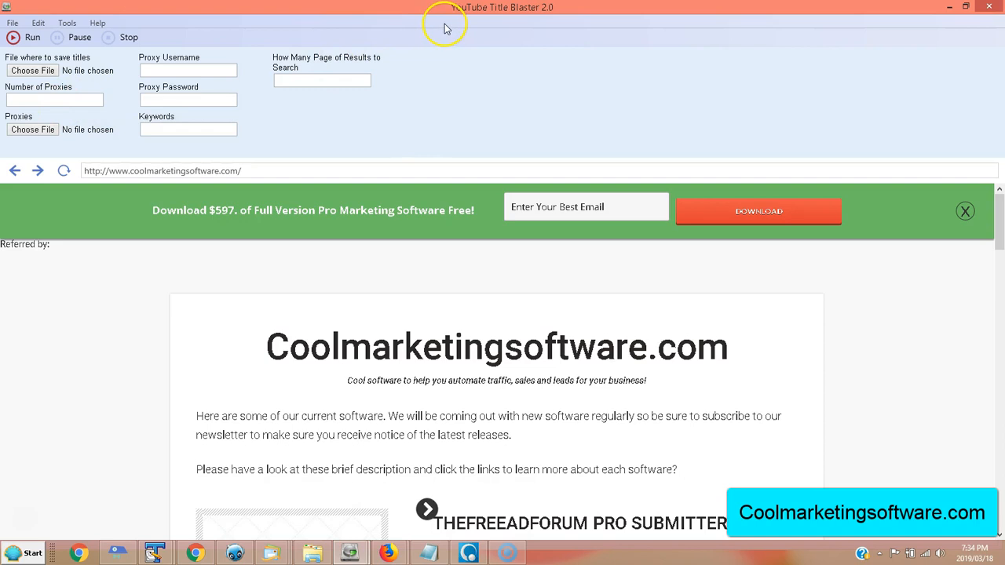
mouse_move(238, 75)
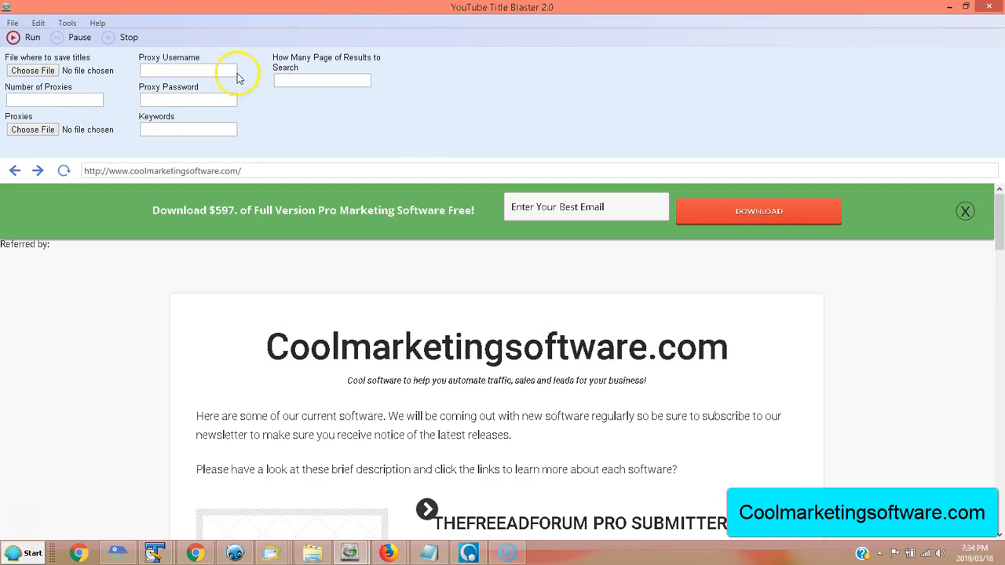
Enter "make money" as the search keyword
click(189, 129)
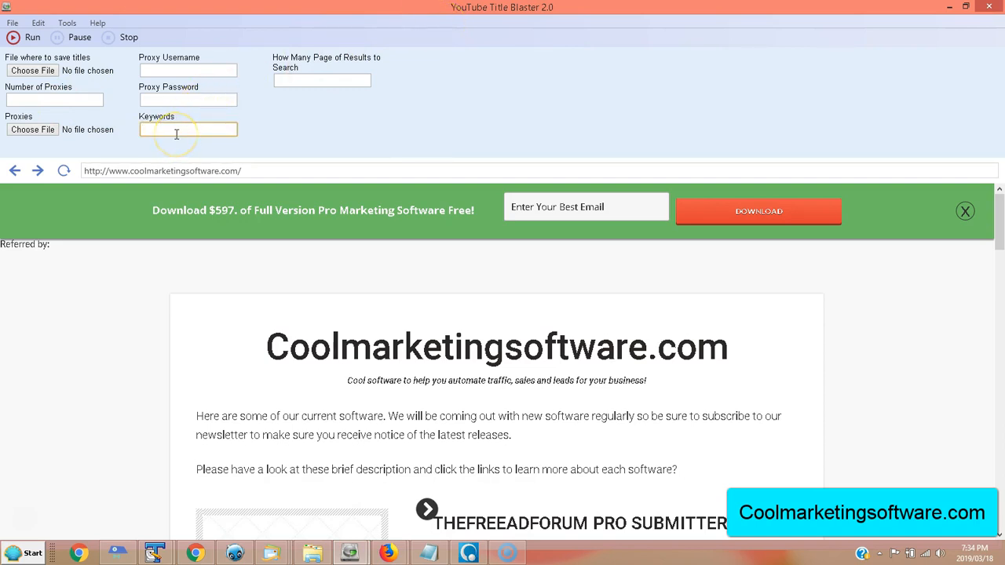
text(make)
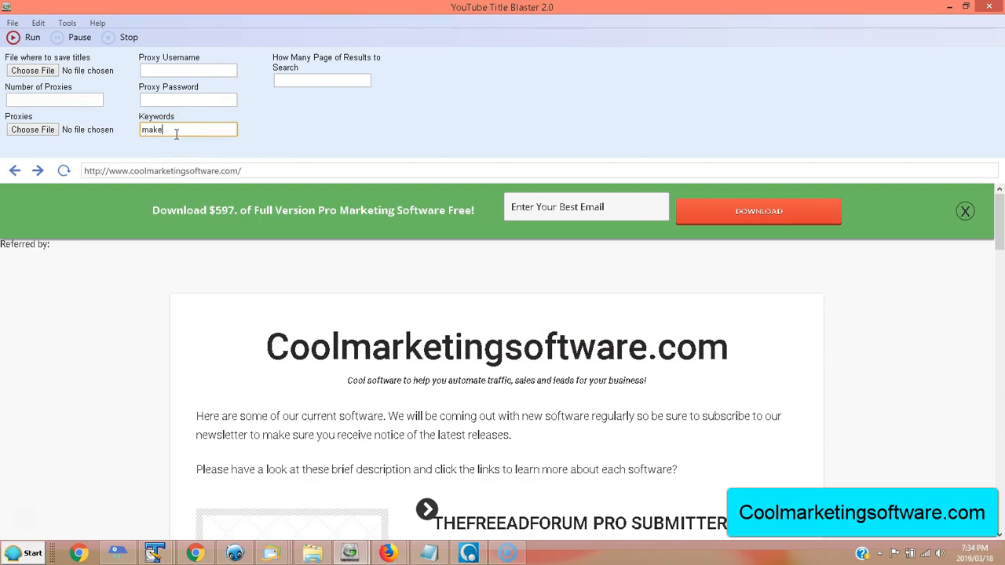
text(money)
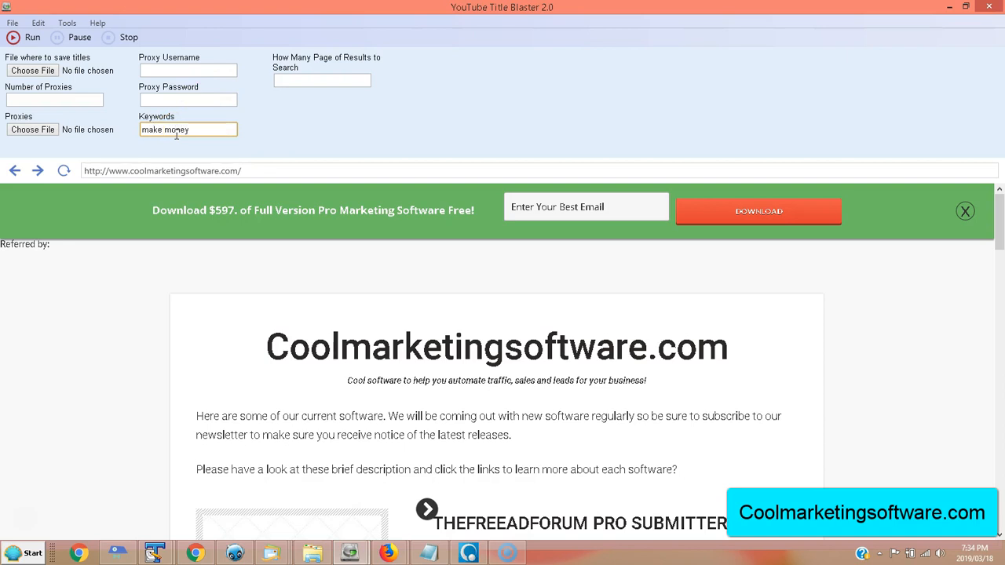
Set the number of result pages to search to 10
click(321, 81)
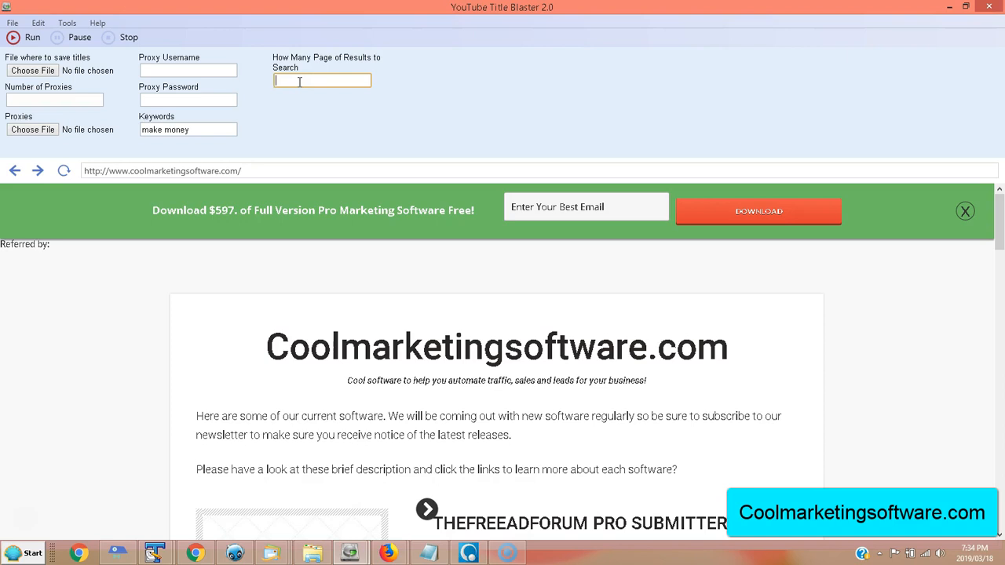
text(10)
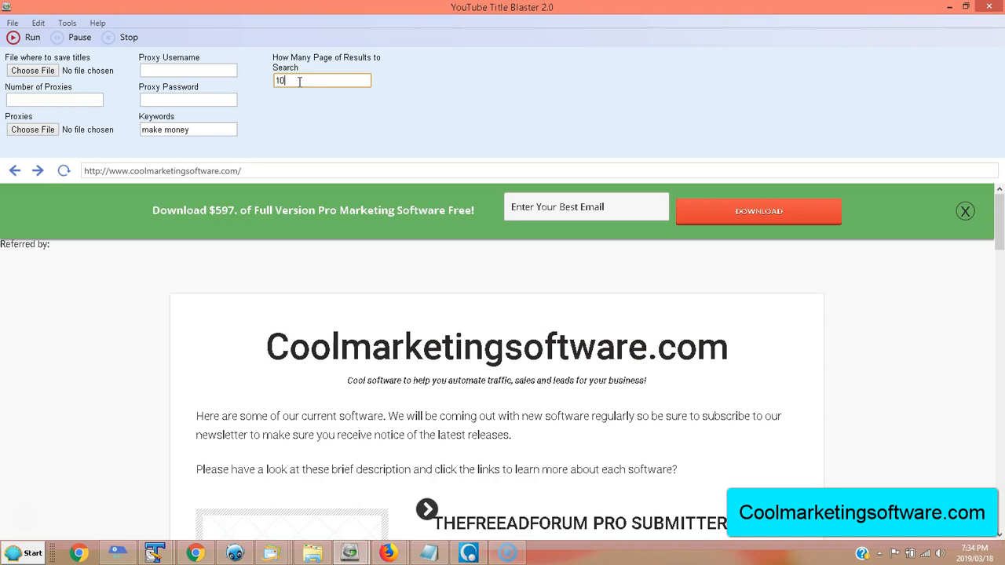
mouse_move(33, 138)
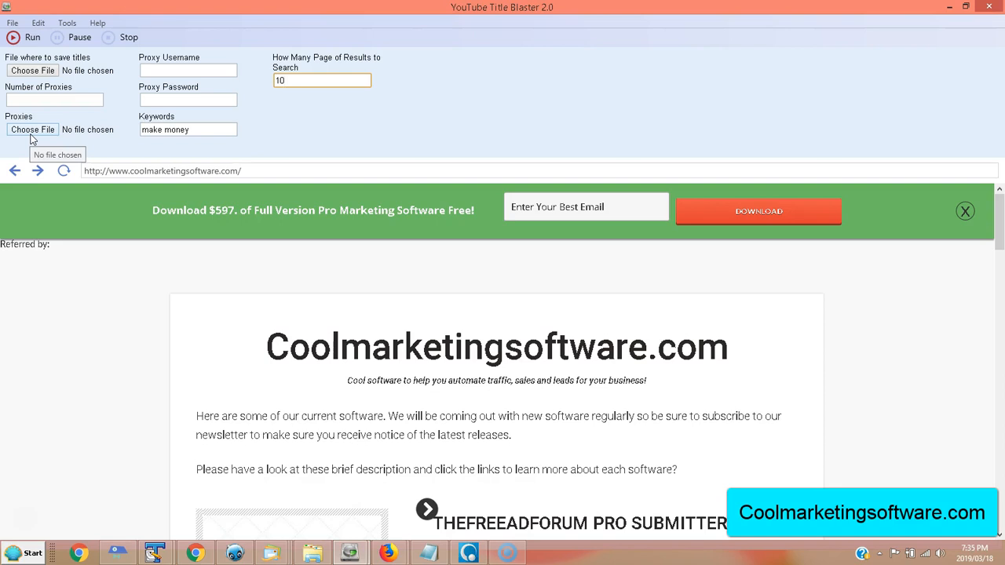
click(322, 80)
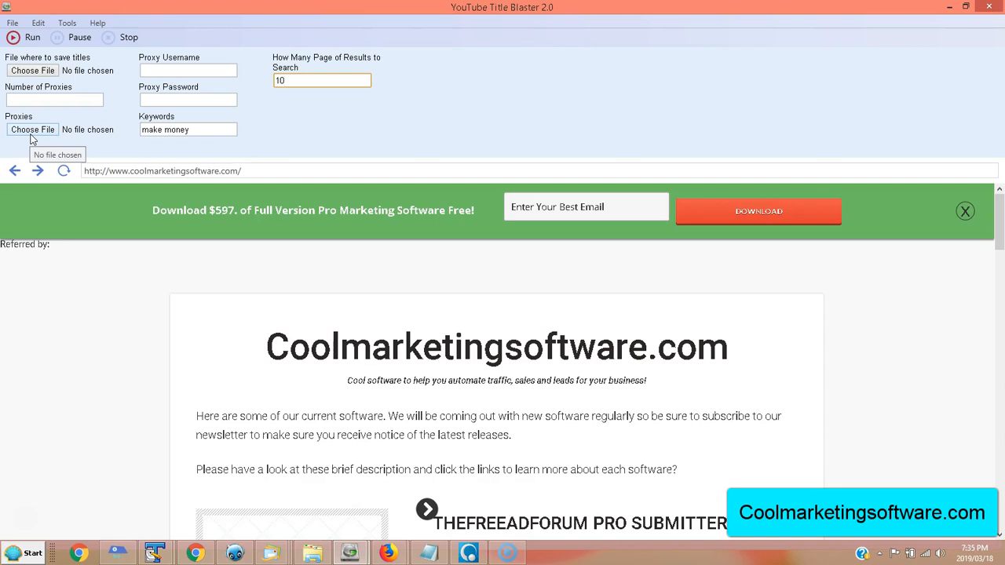
click(321, 80)
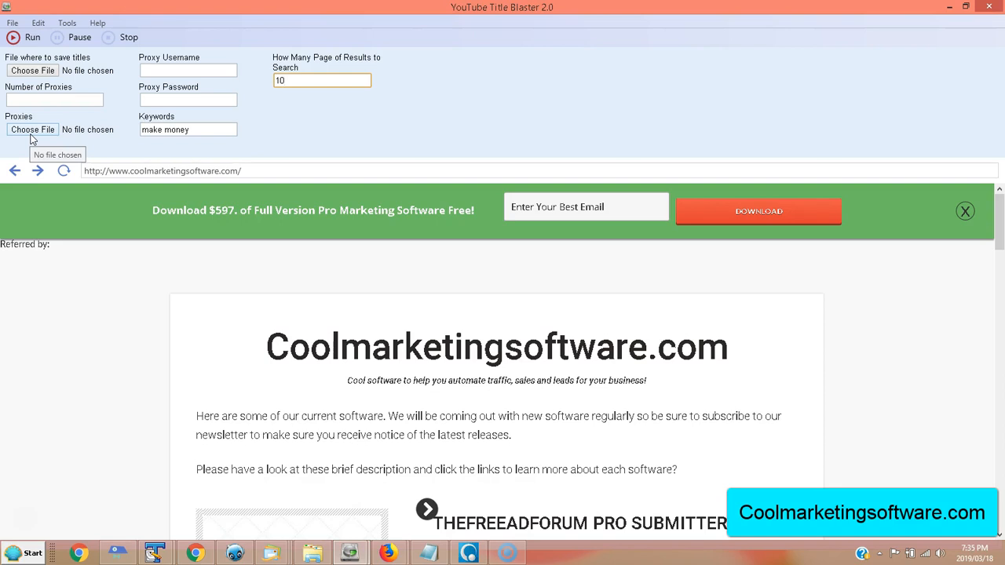
click(322, 80)
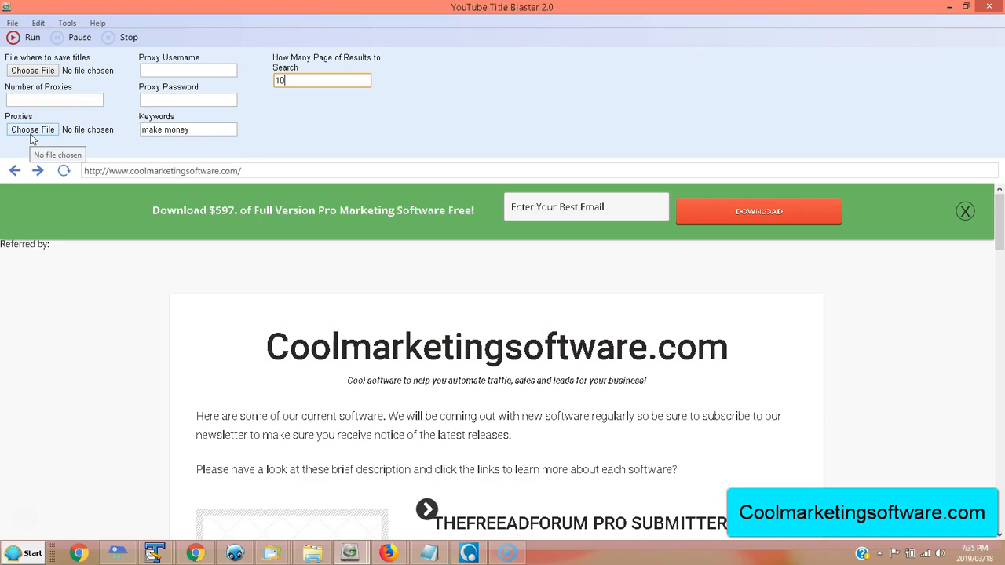
click(322, 81)
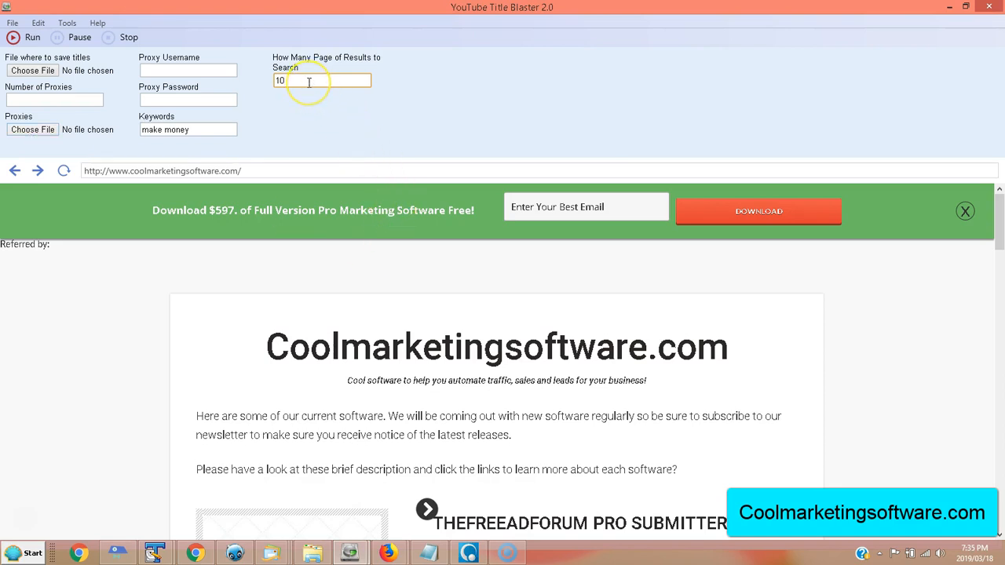
click(322, 82)
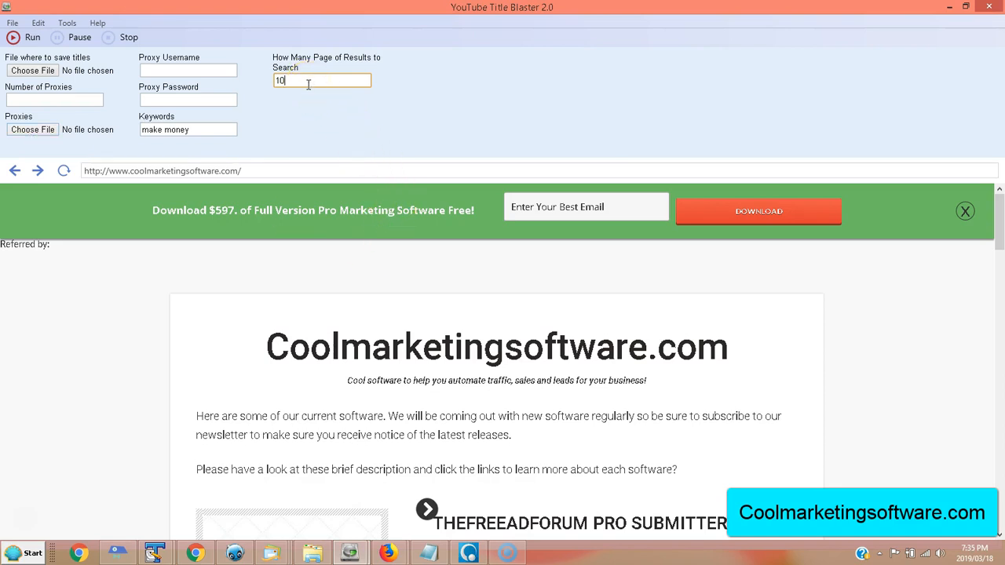
mouse_move(119, 104)
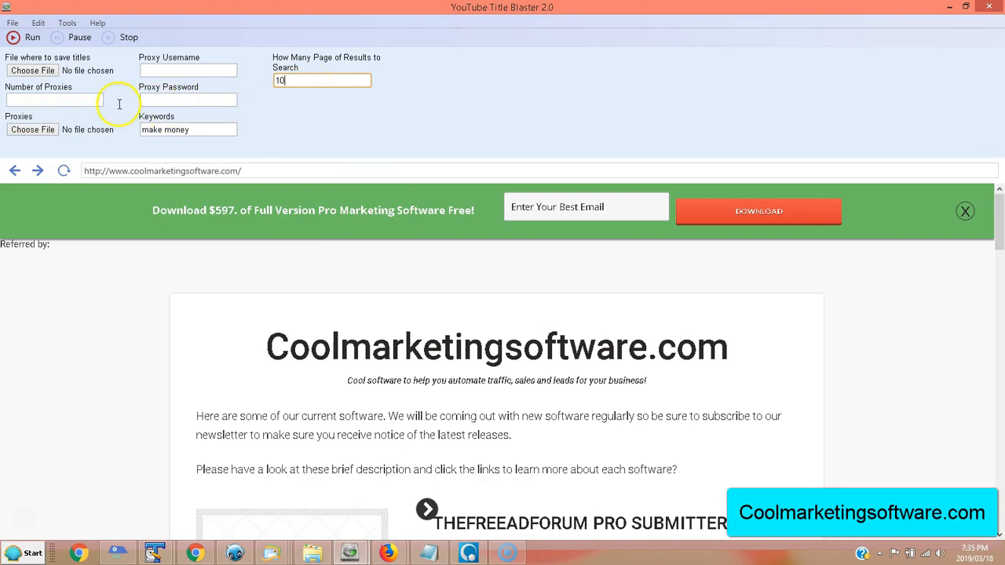
mouse_move(231, 236)
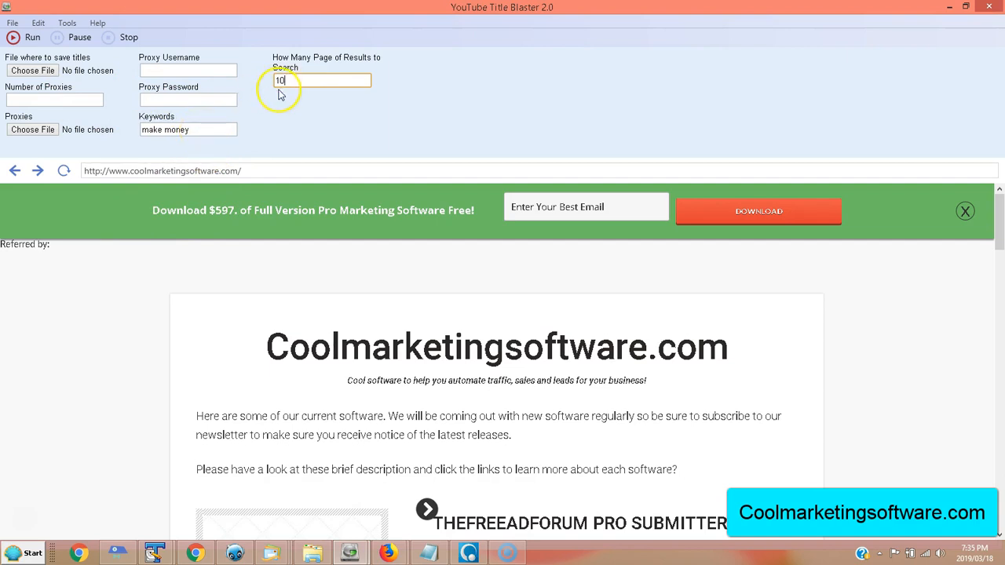
mouse_move(201, 128)
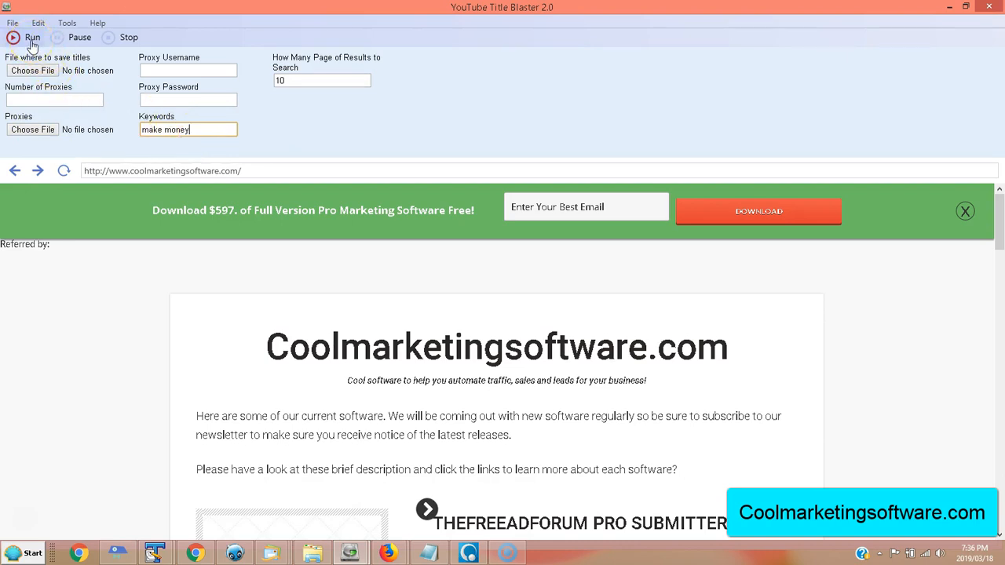
Run the scrape so YouTube results for "make money" begin loading page by page
click(33, 38)
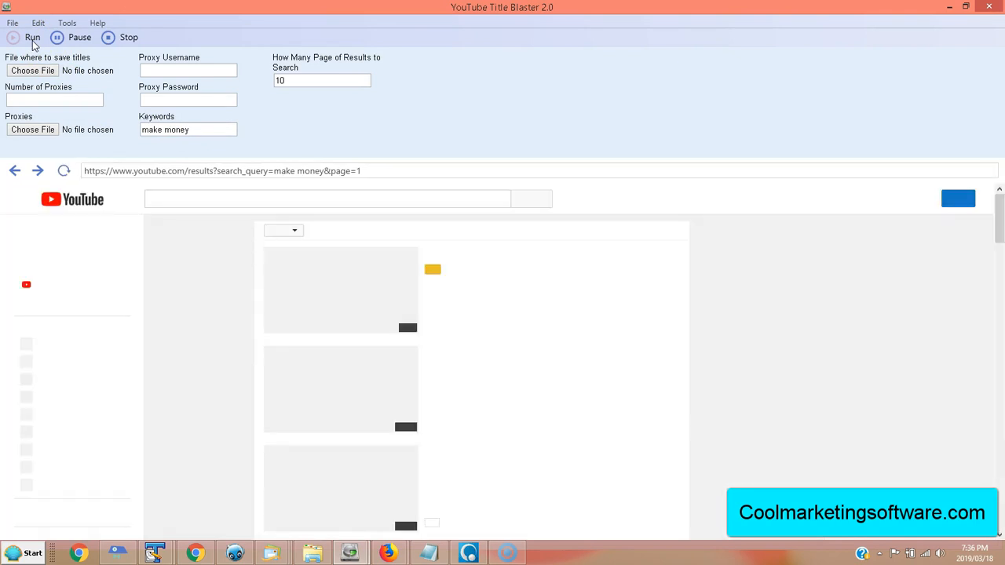
click(32, 38)
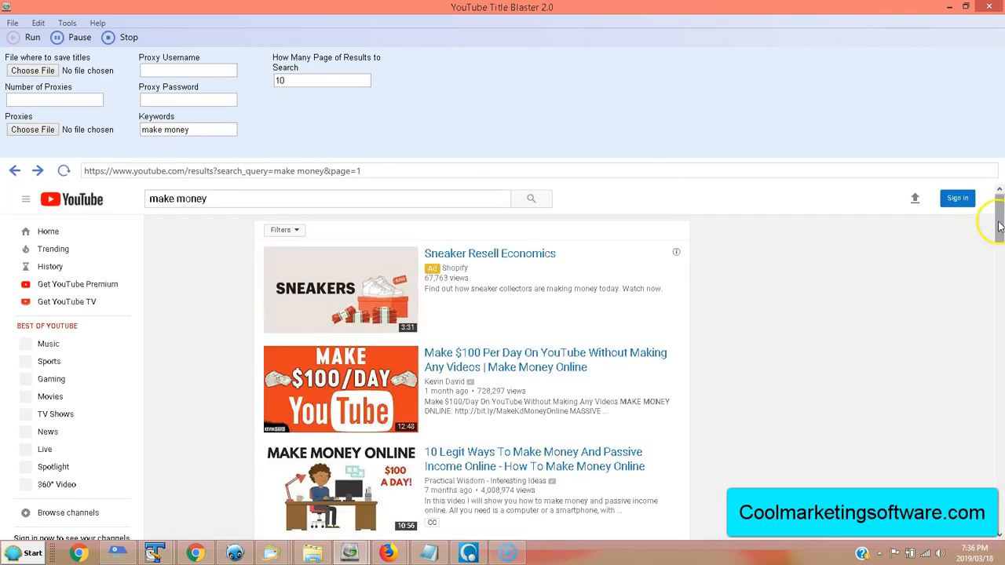
scroll(down, 3)
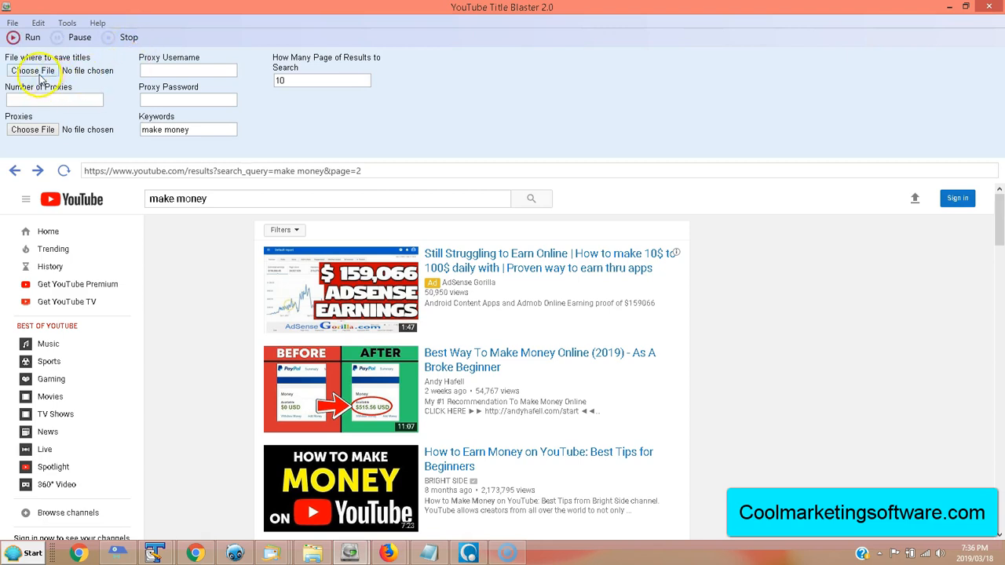
Browse to the Desktop as the location for the titles output file
click(33, 71)
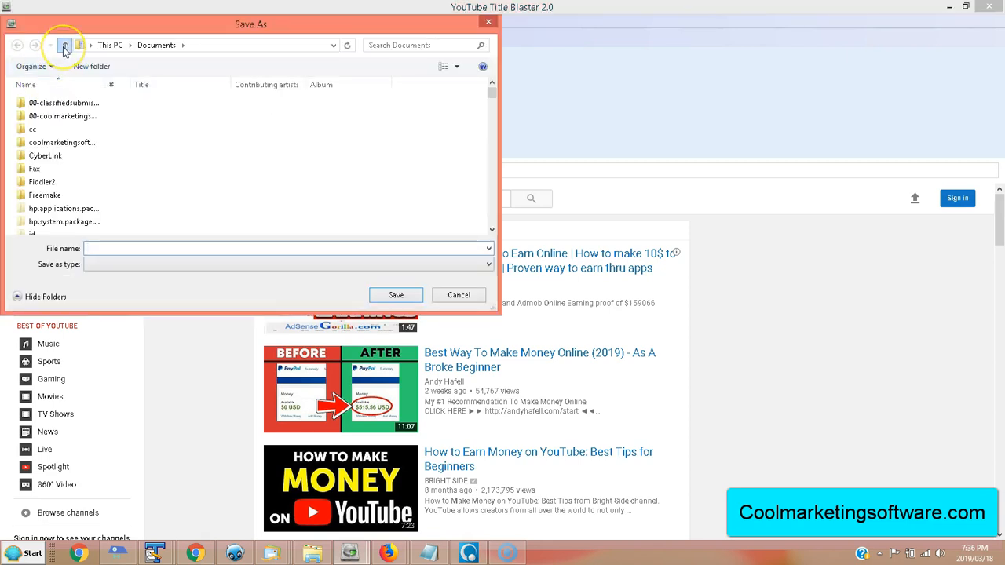
click(65, 44)
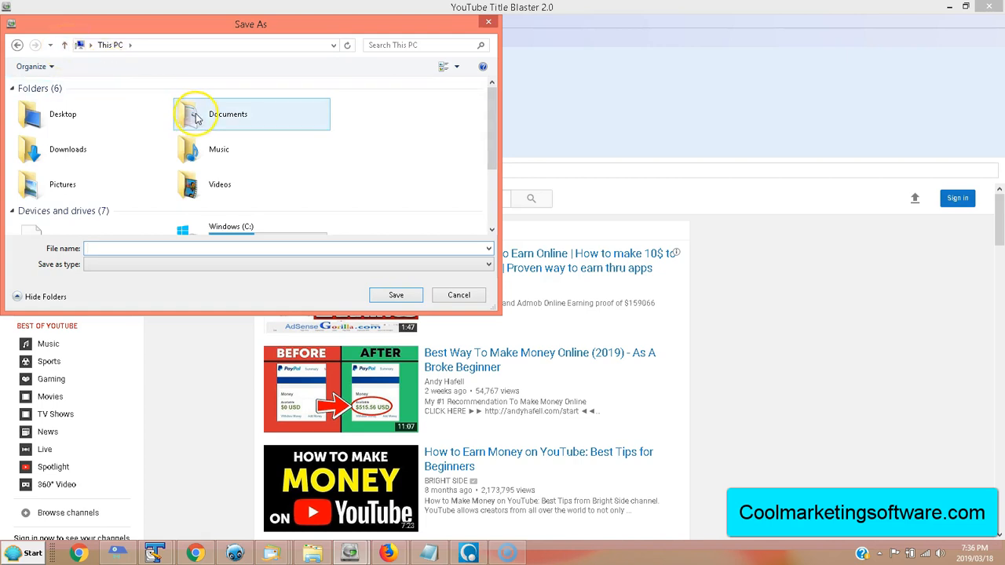
double_click(229, 113)
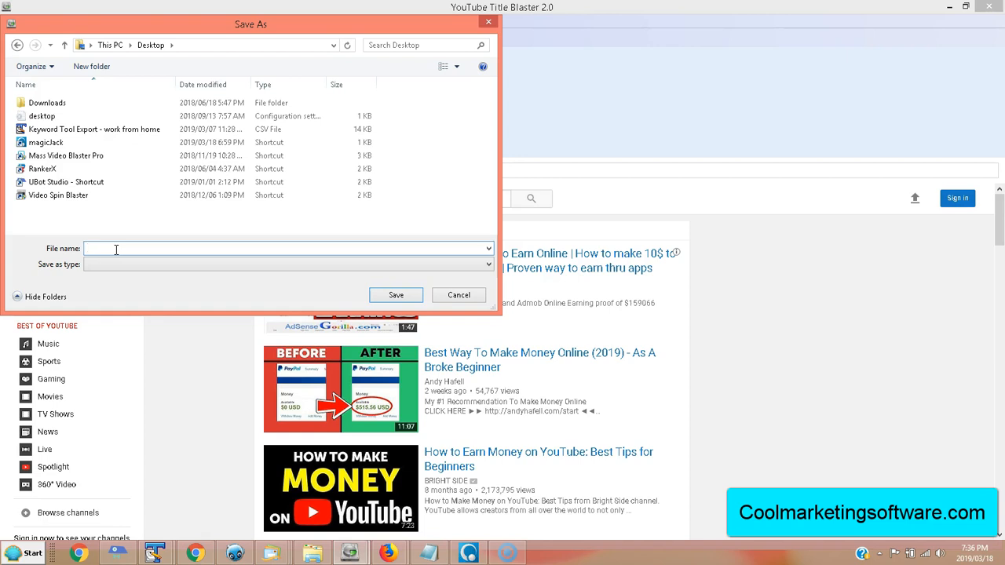
Name the output file makemoney-youtube-titles.csv and save it
text(makemoney)
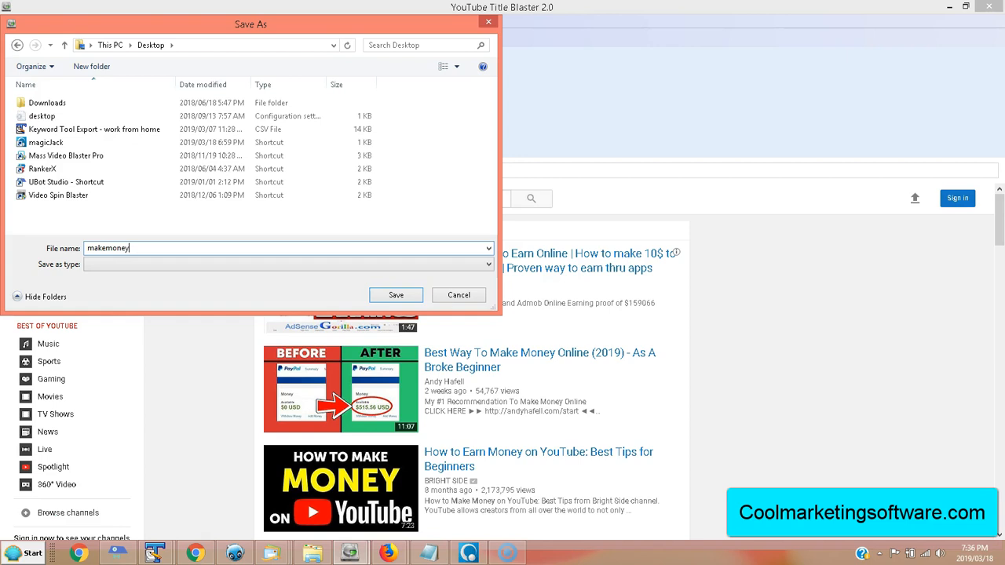
text(-youtube)
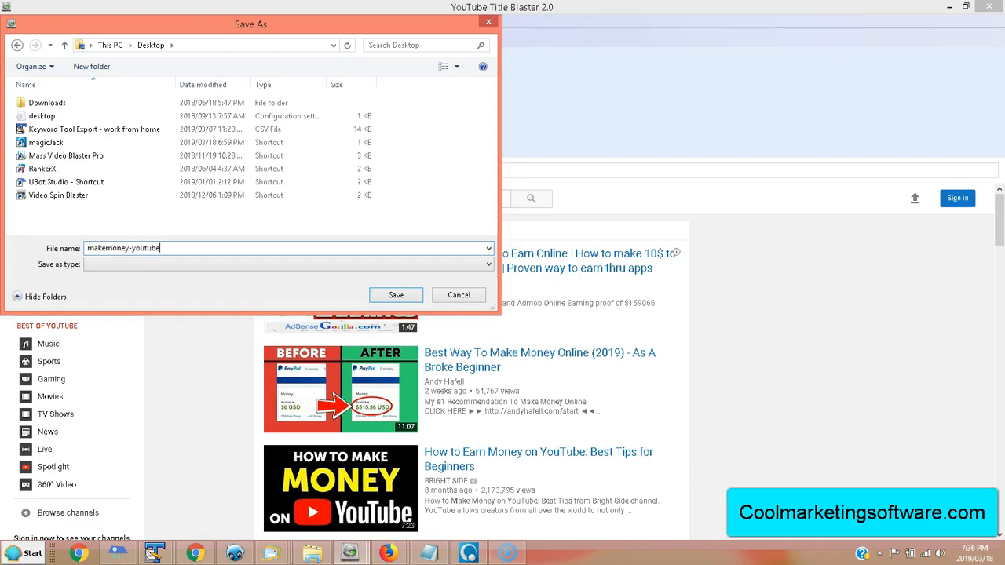
text(-titles)
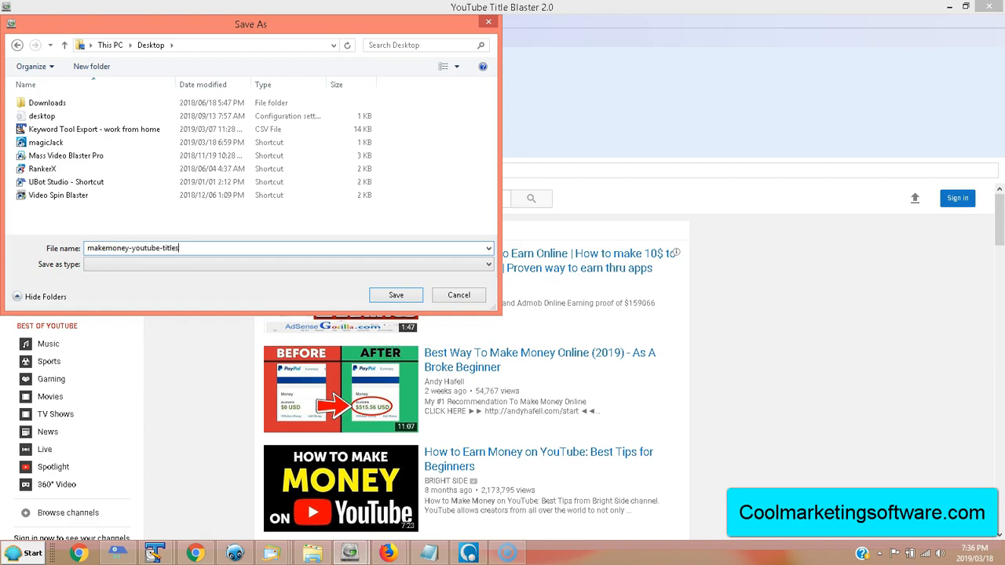
text(.csv)
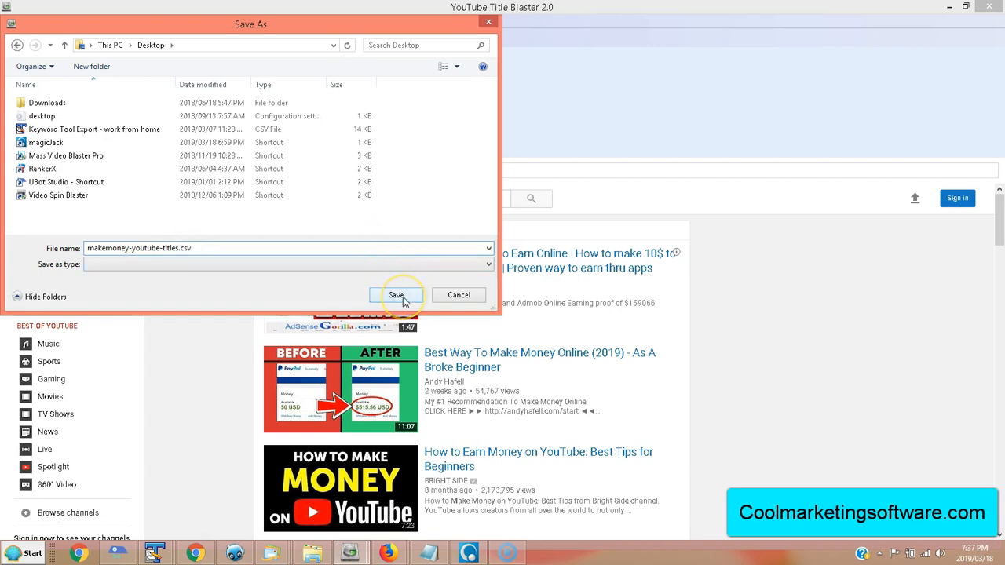
click(395, 295)
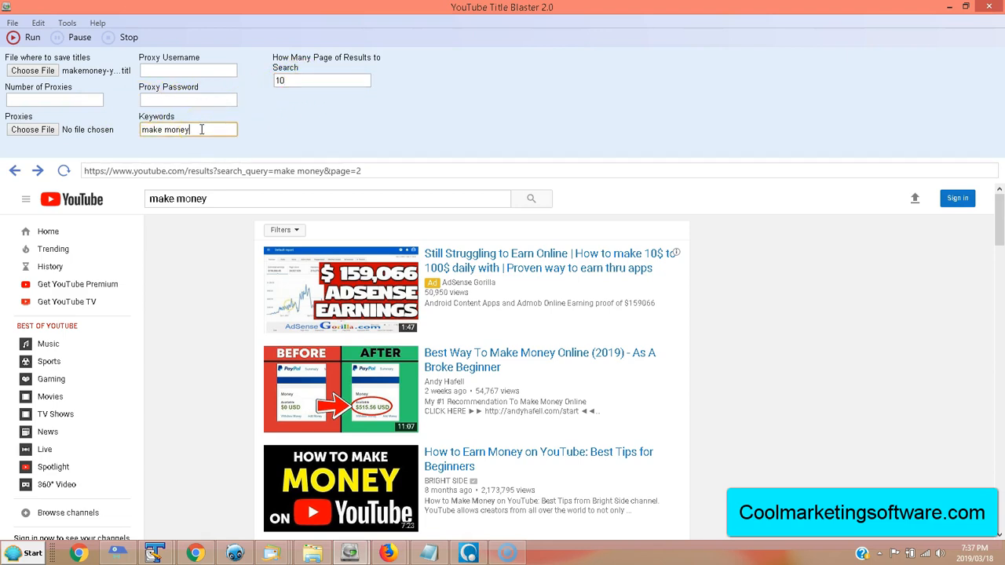
Run the scrape through the "make money" result pages until it reports finished
click(31, 37)
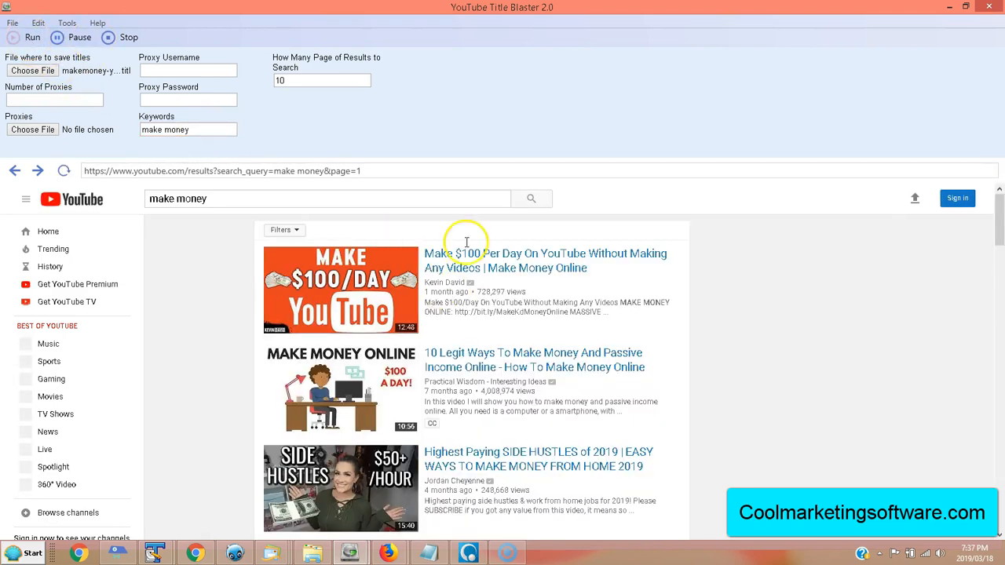
mouse_move(997, 295)
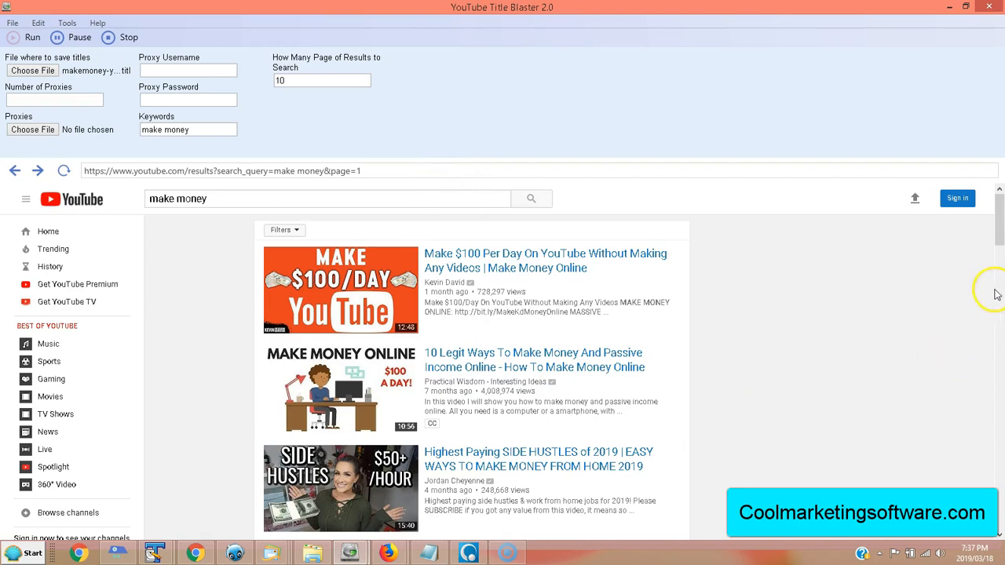
scroll(down, 3)
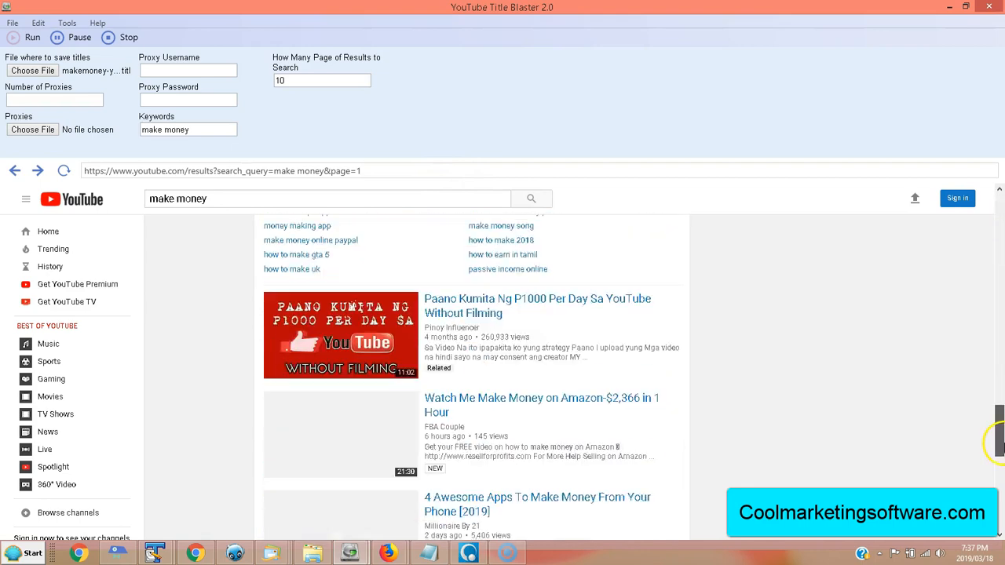
scroll(down, 3)
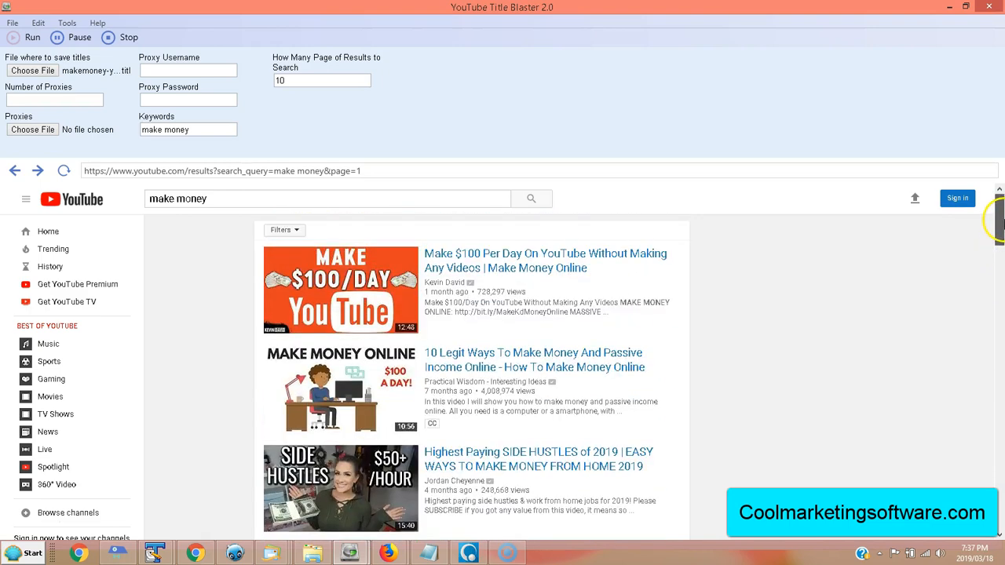
scroll(down, 3)
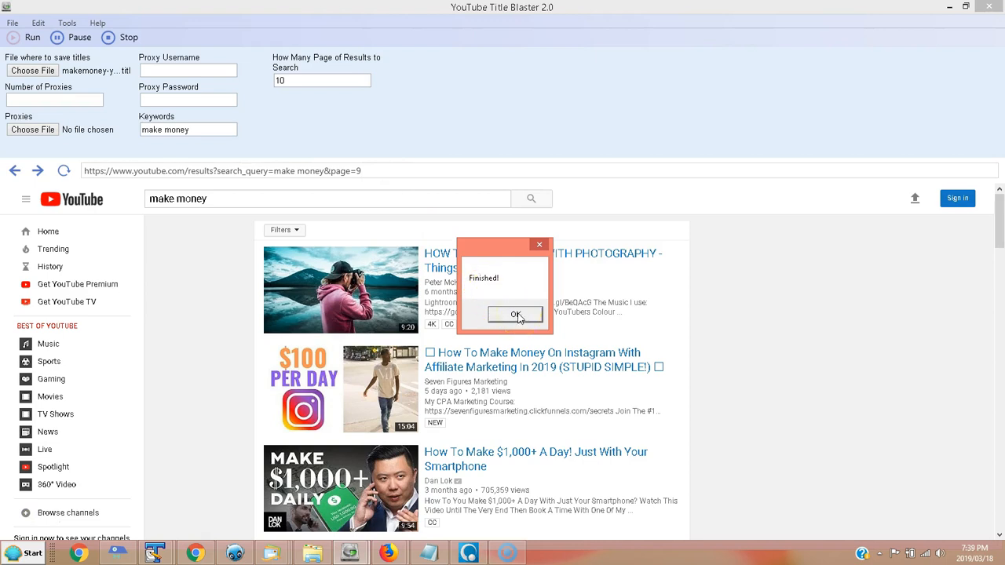
Dismiss the Finished notice with OK
click(515, 314)
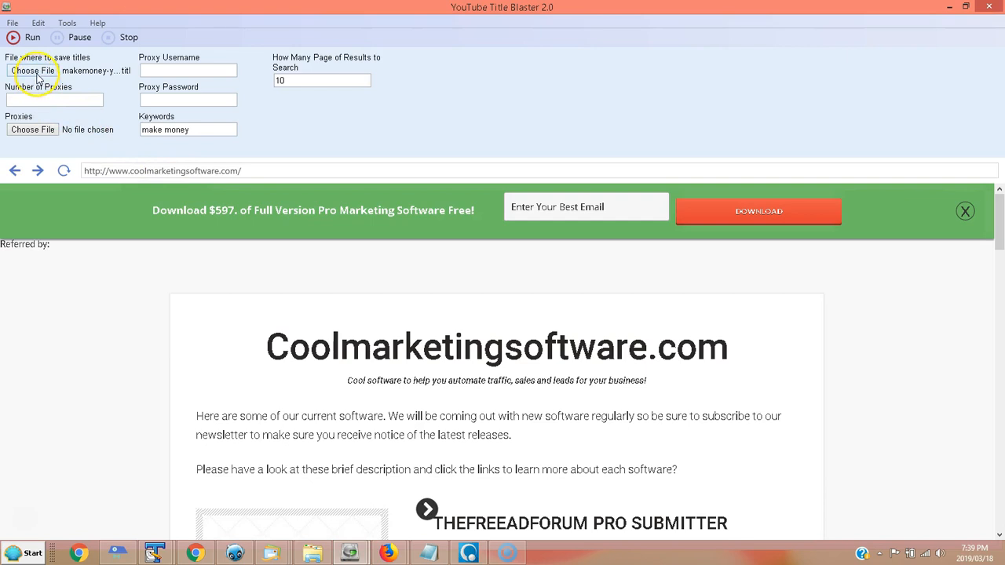
Locate makemoney-youtube-titles.csv via Choose File and open it with TextPad
click(32, 71)
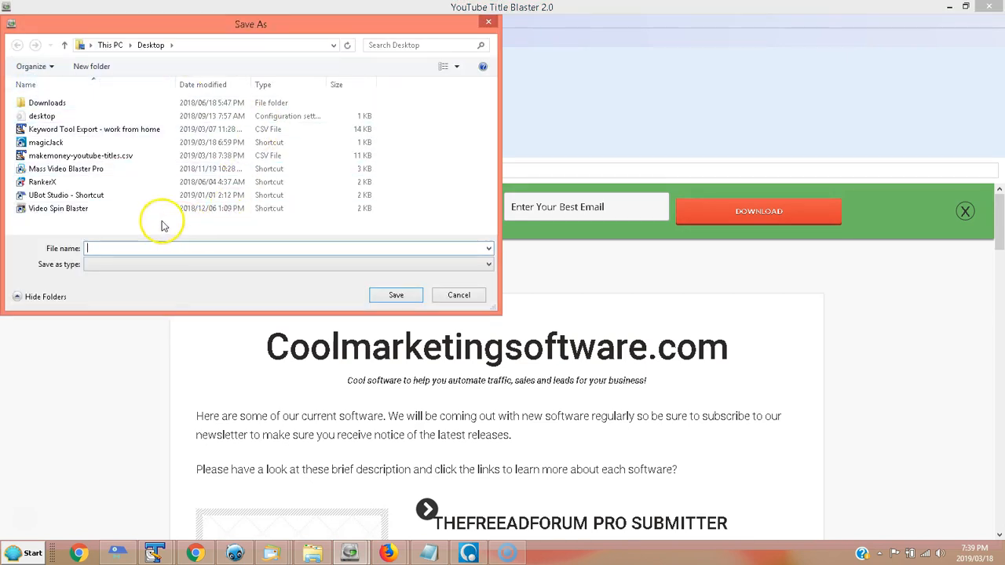
click(81, 156)
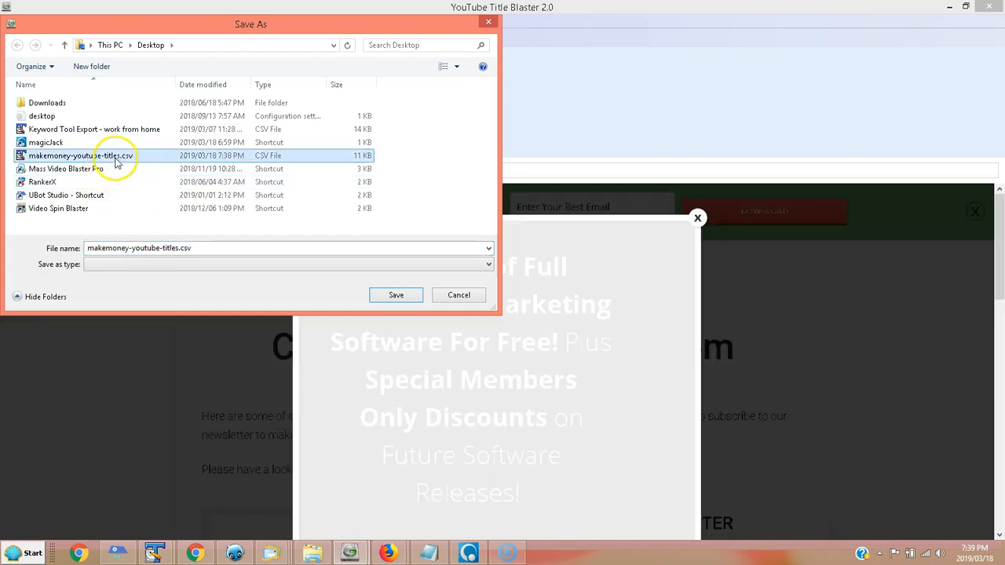
right_click(102, 155)
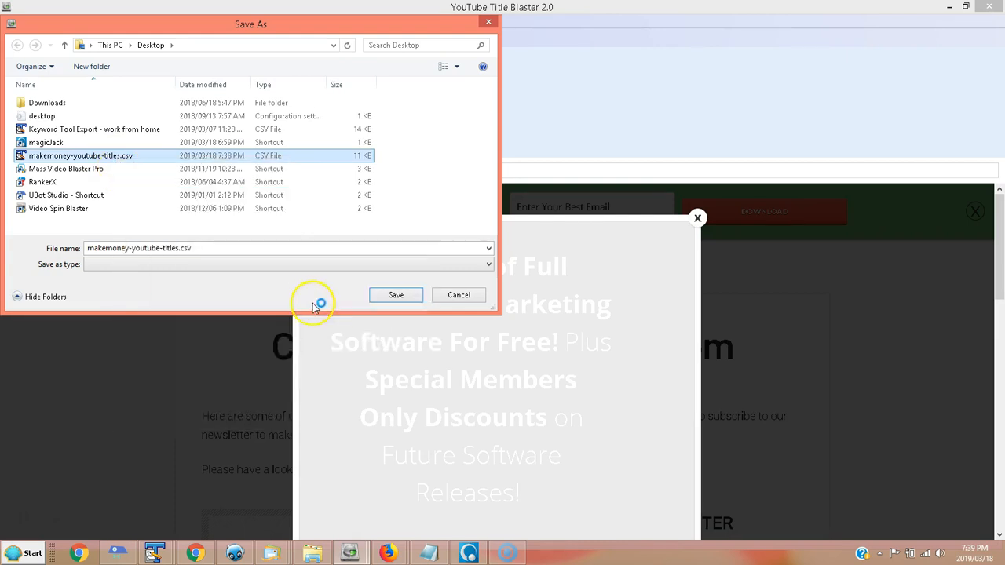
click(396, 295)
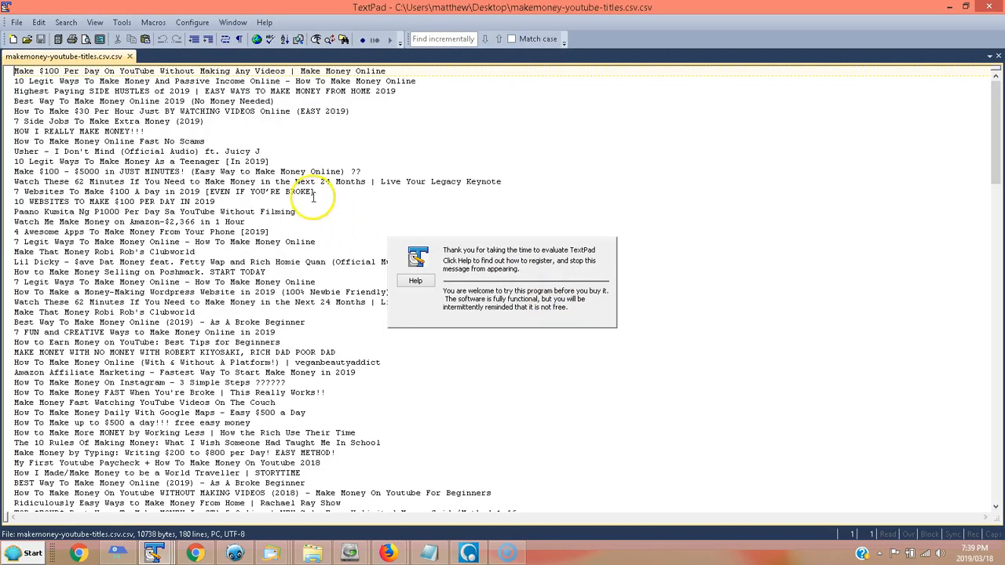
mouse_move(973, 152)
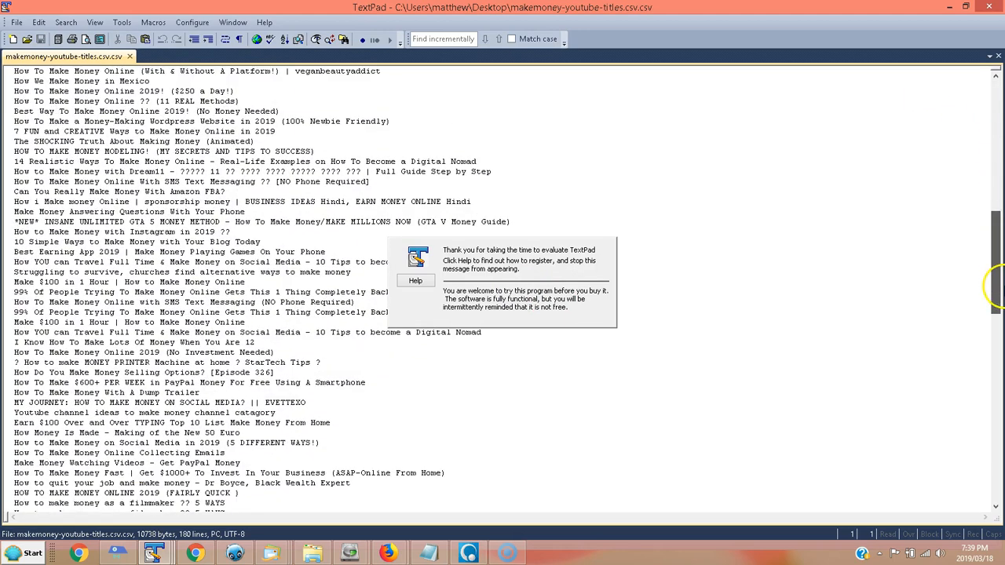
Scroll through the scraped "make money" titles in TextPad to review the list
scroll(down, 3)
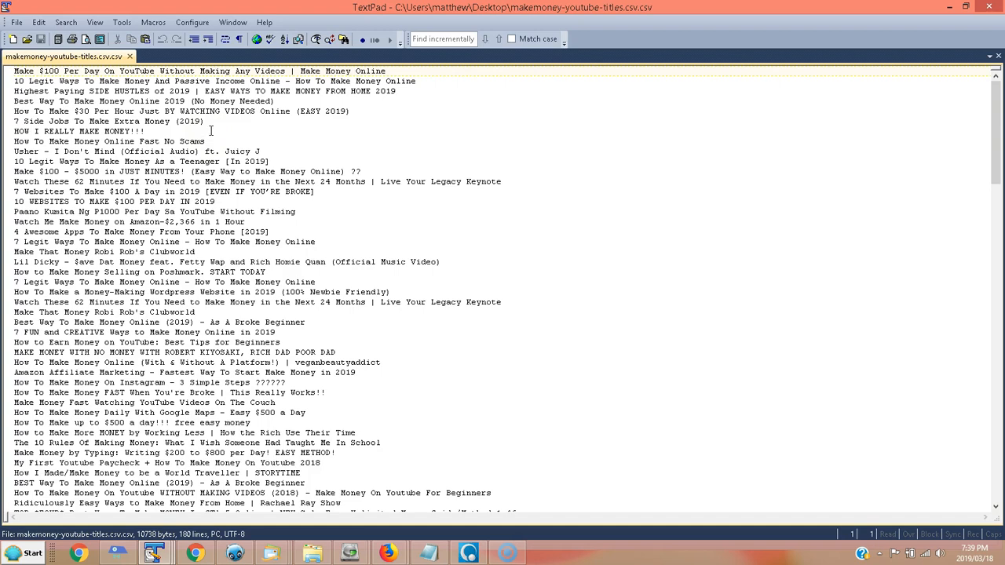
mouse_move(415, 75)
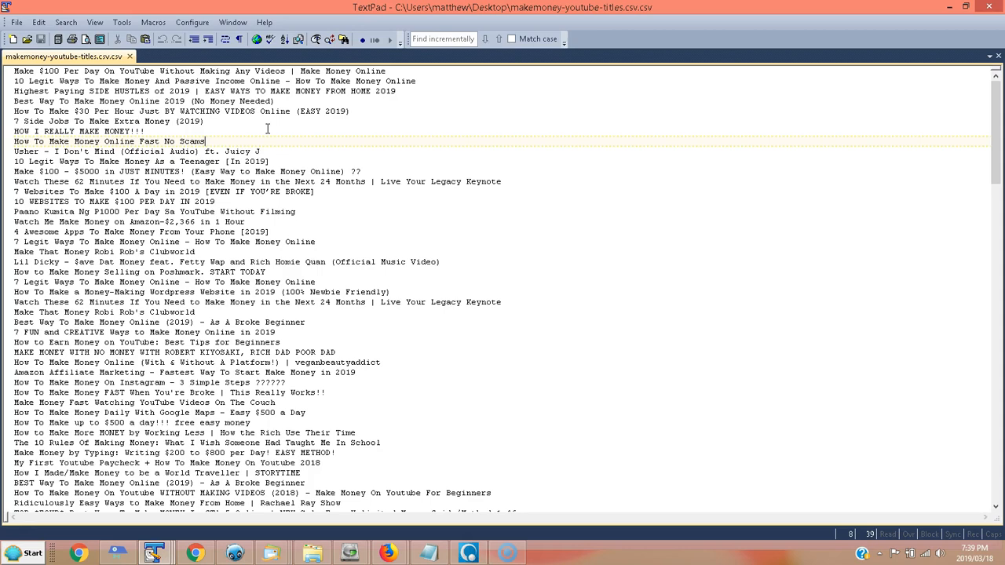
scroll(down, 3)
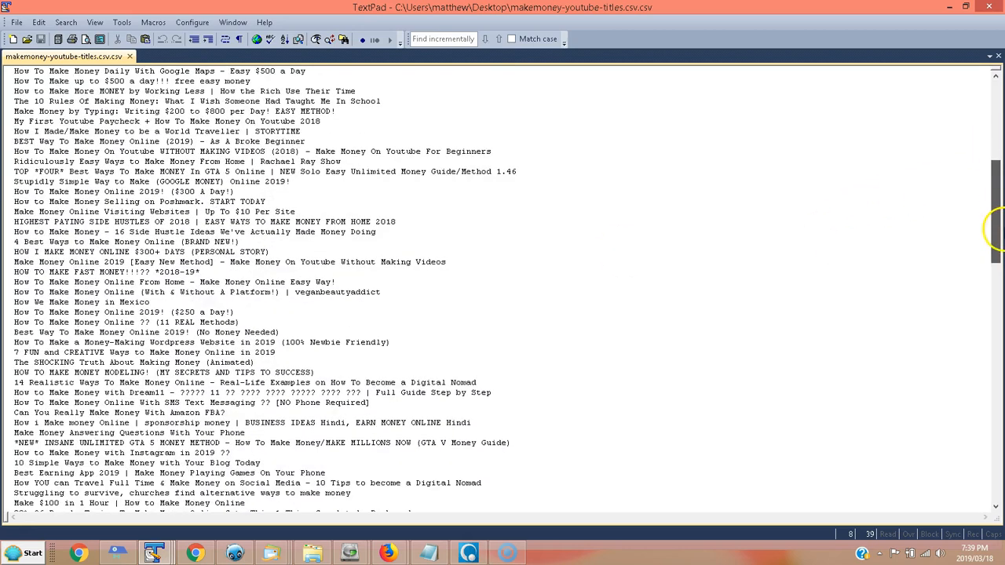
scroll(down, 3)
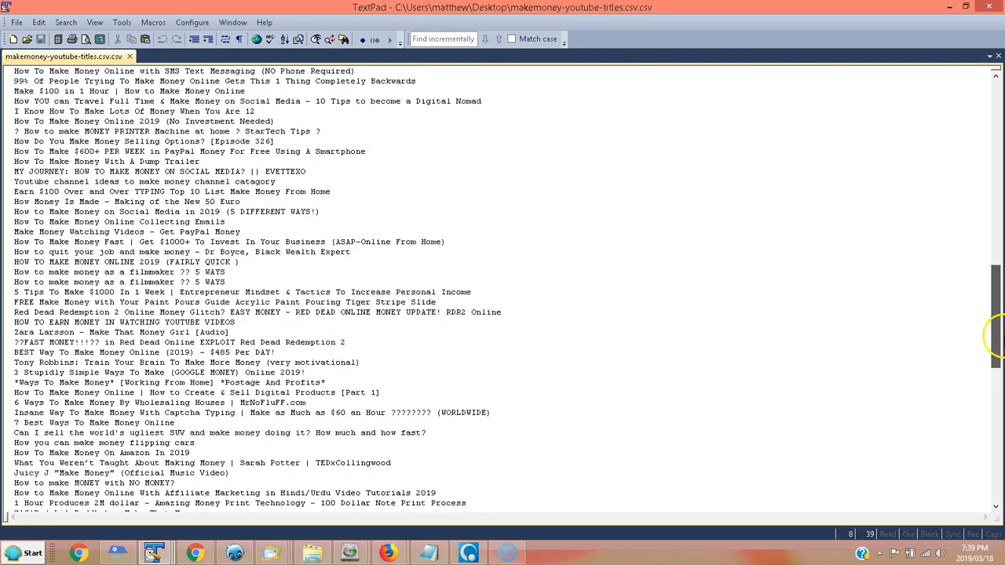
scroll(down, 3)
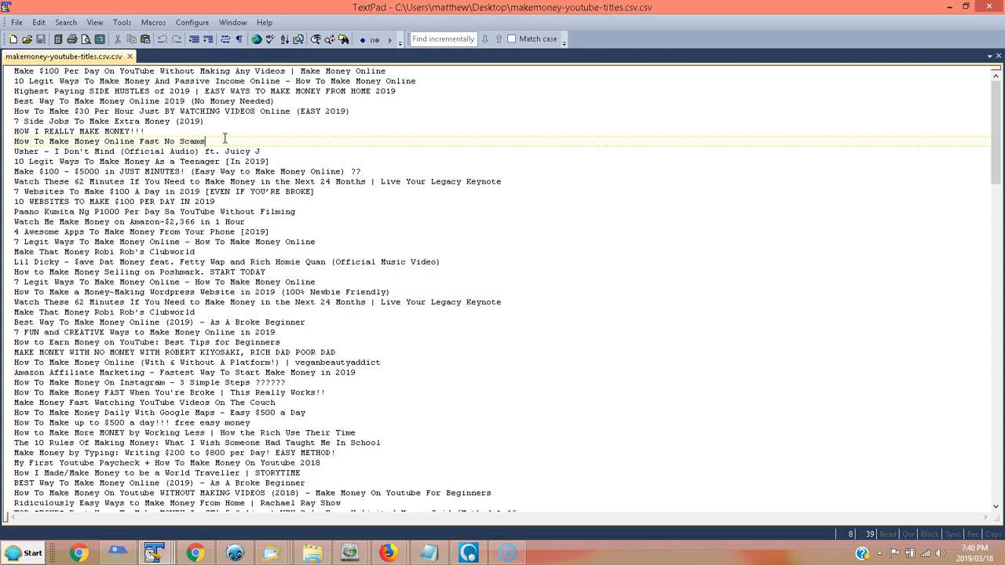
scroll(down, 3)
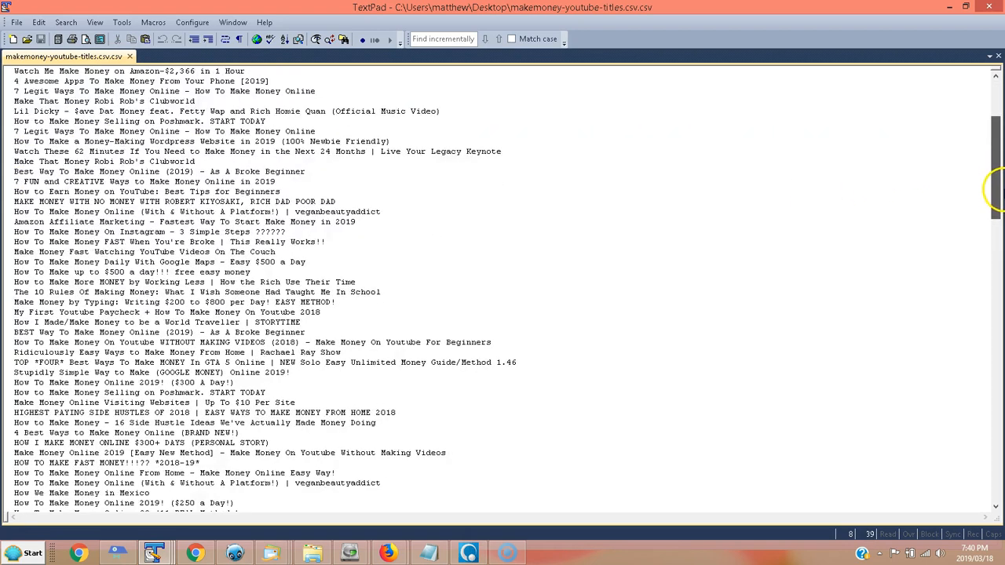
scroll(down, 3)
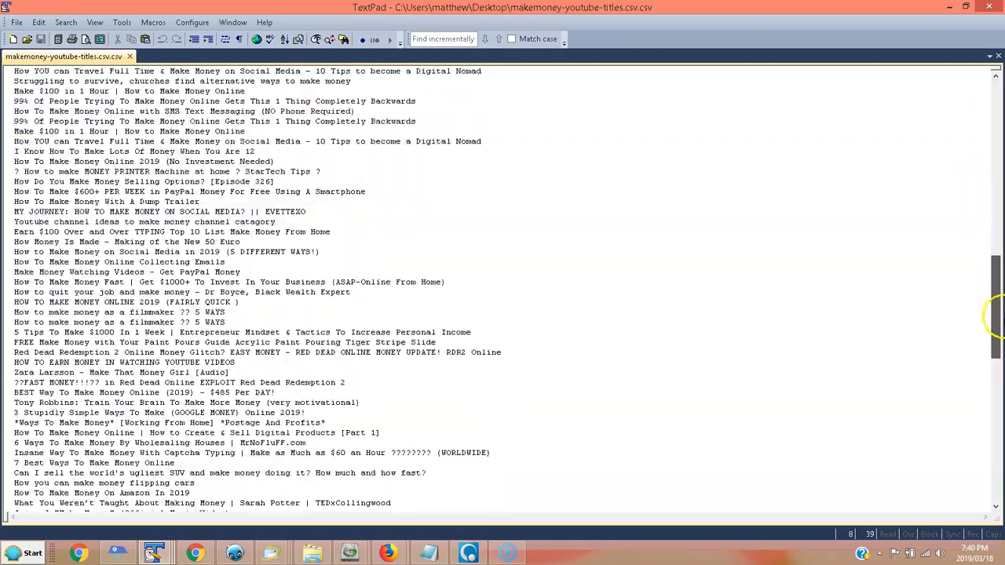
scroll(down, 3)
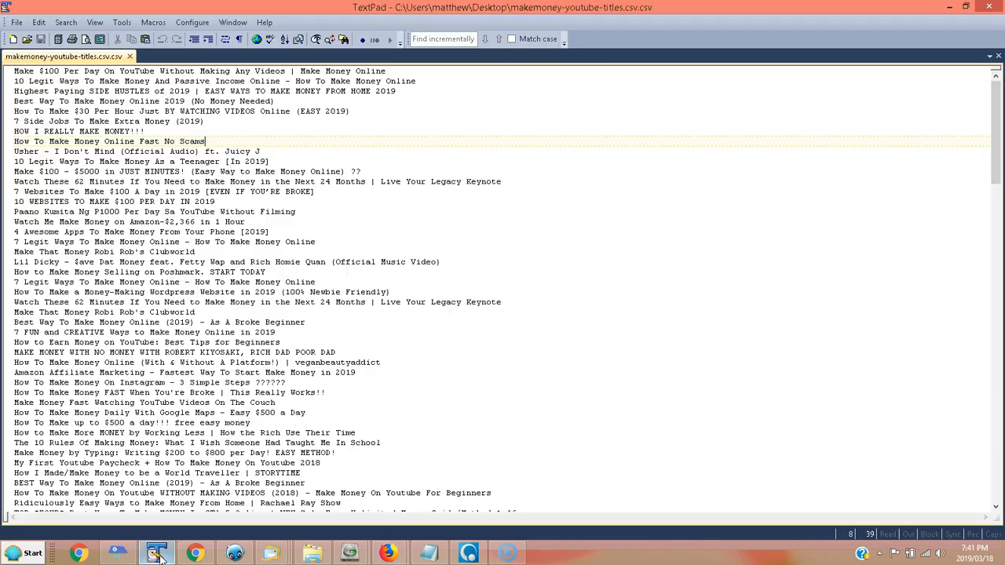
mouse_move(405, 129)
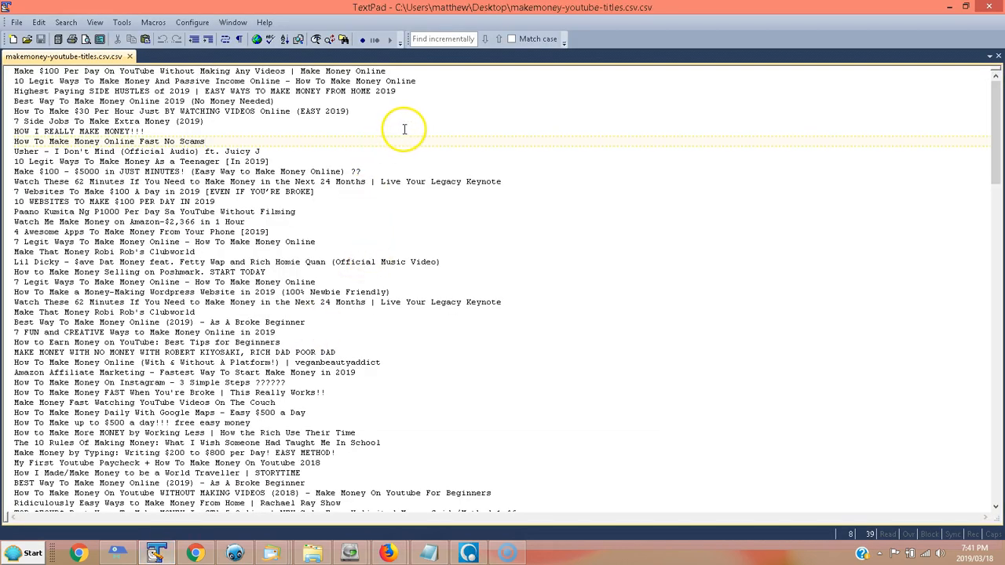
Select all the titles via Edit > Select All and switch to Firefox
right_click(427, 131)
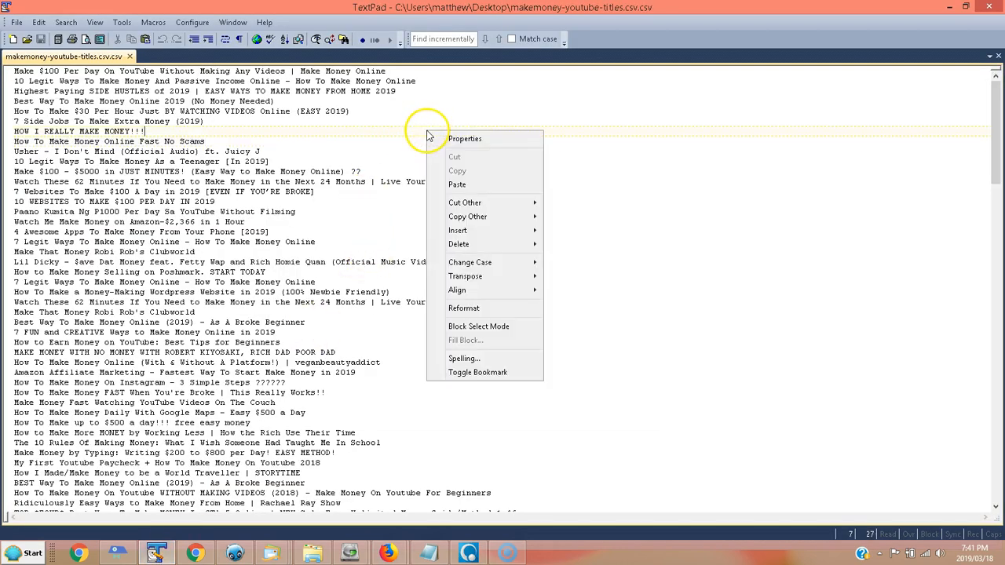
mouse_move(477, 325)
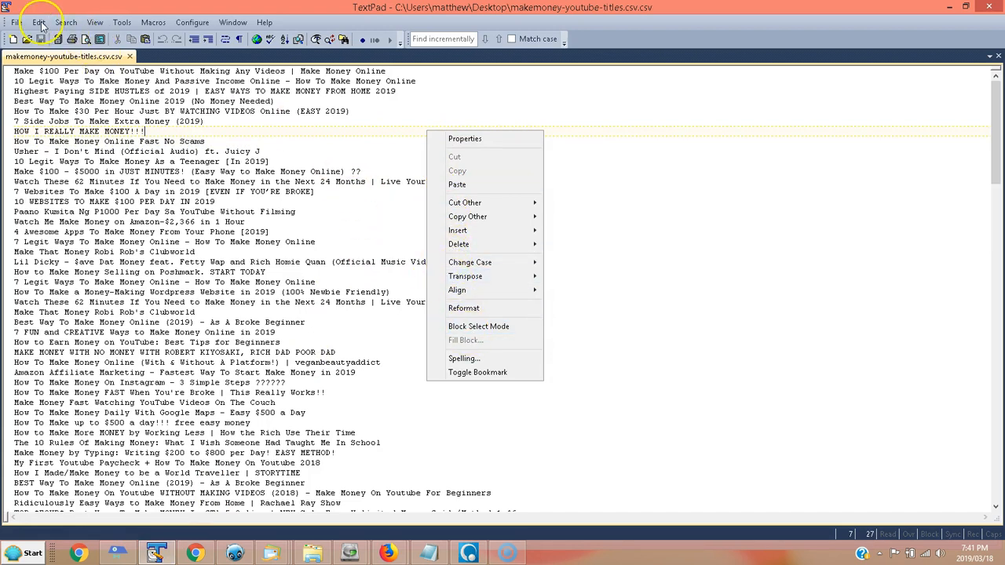
click(38, 22)
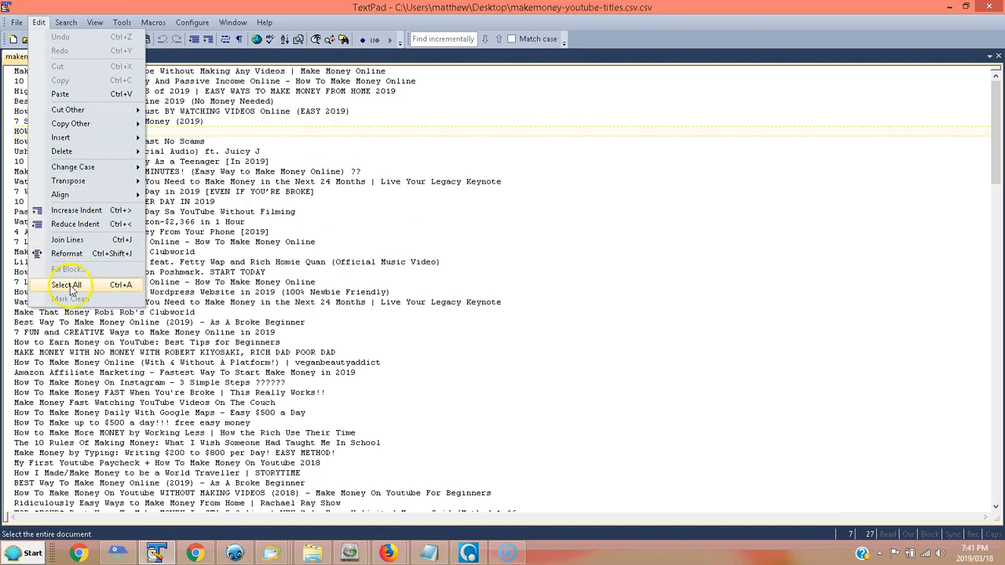
click(66, 284)
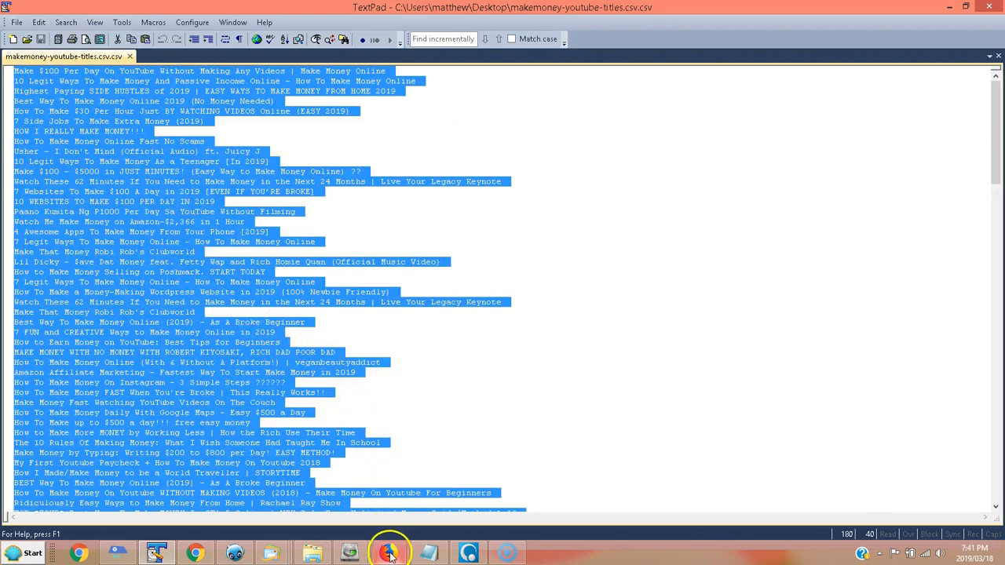
click(389, 553)
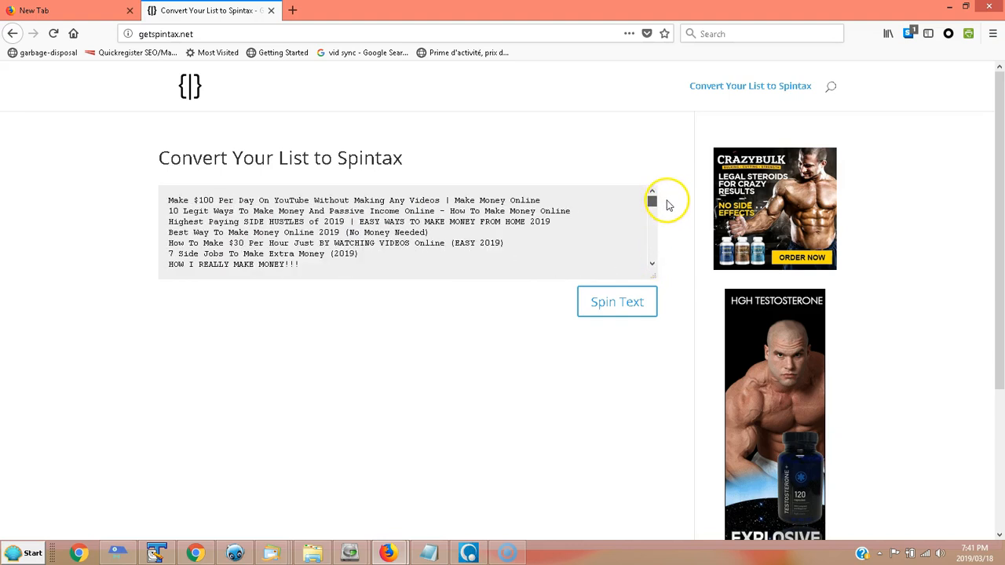
Convert the pasted titles to spintax with Spin Text on getspintax.net
click(617, 301)
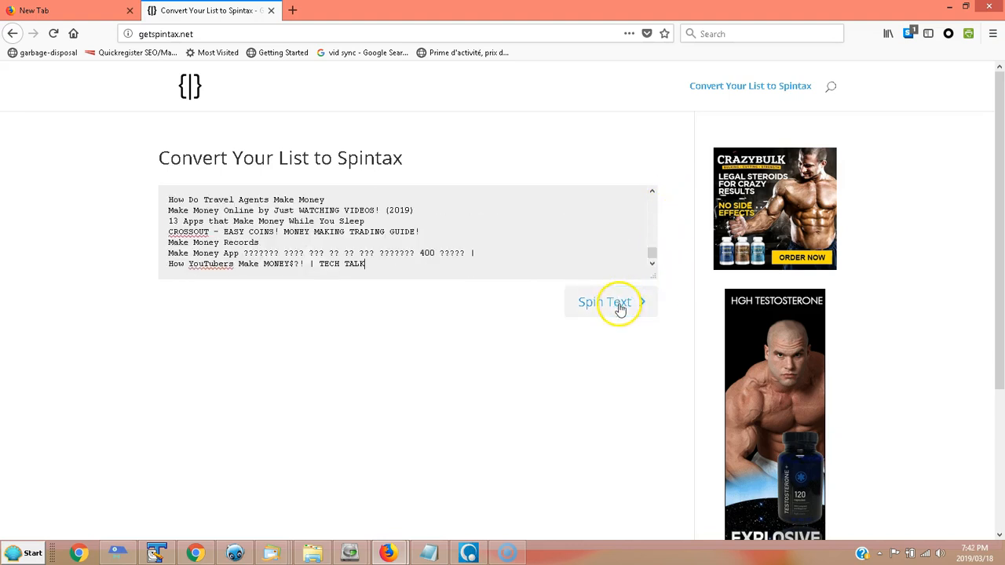
click(605, 301)
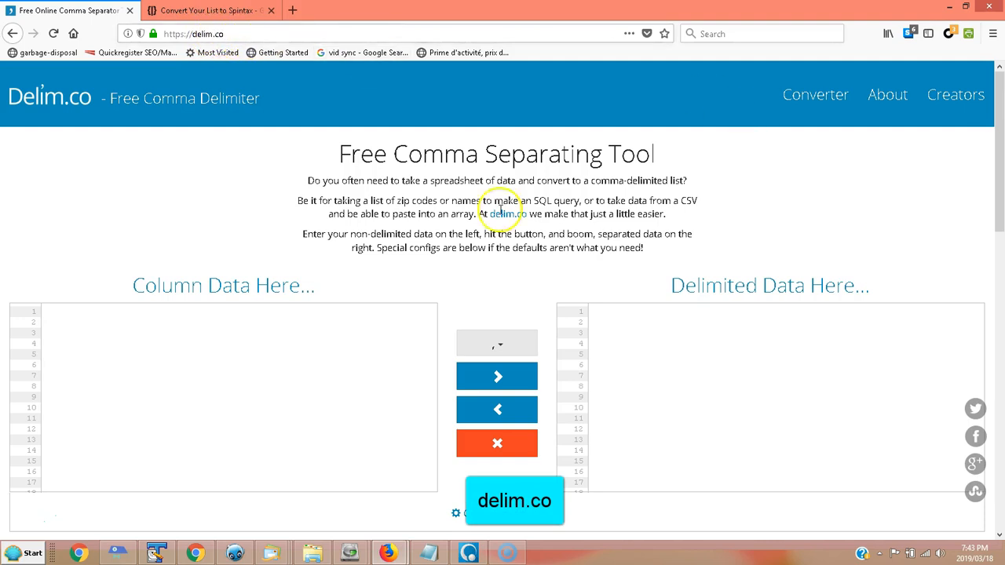
mouse_move(212, 549)
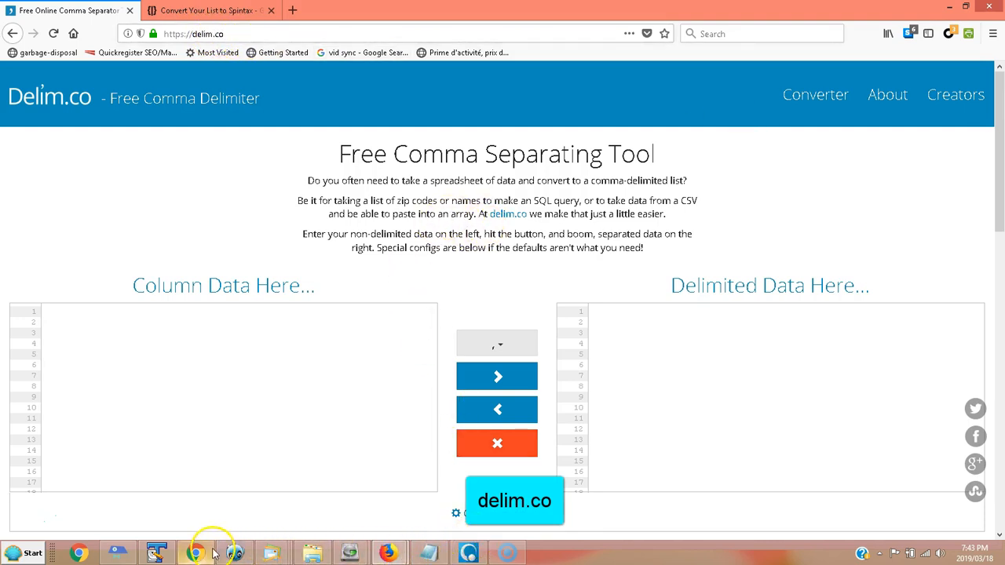
Convert the titles column to a comma-delimited list on delim.co and select the result
click(157, 552)
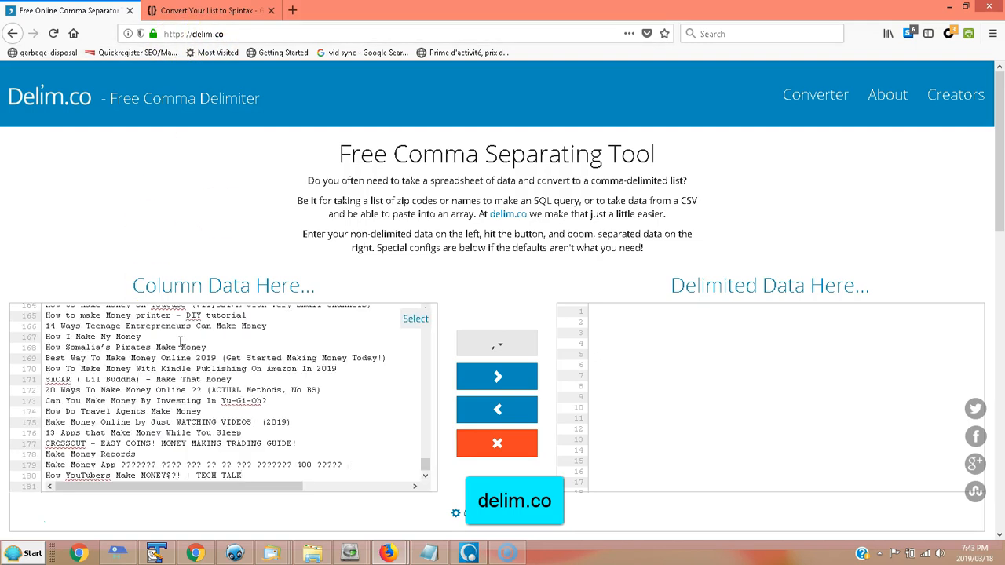
mouse_move(432, 370)
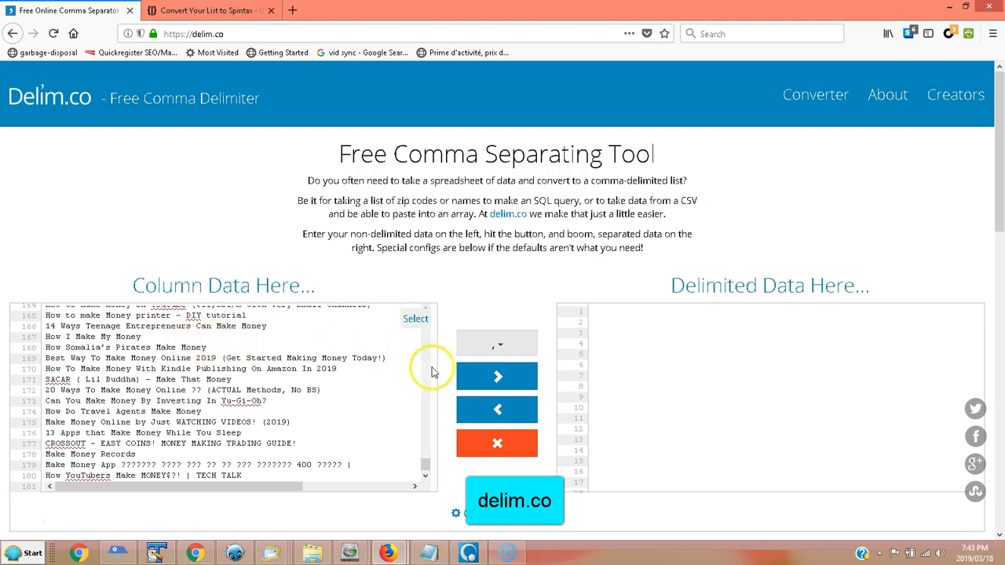
mouse_move(496, 377)
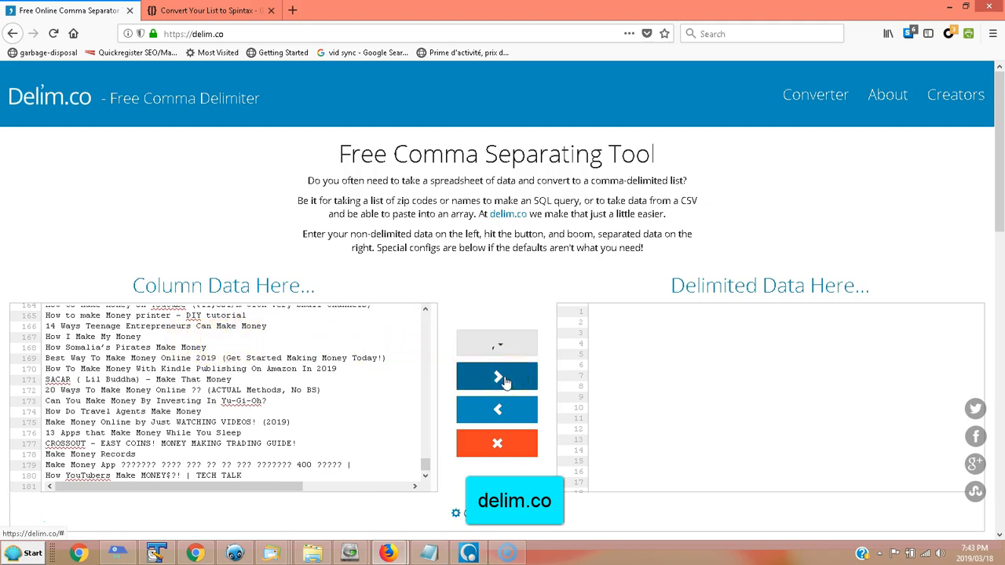
click(496, 377)
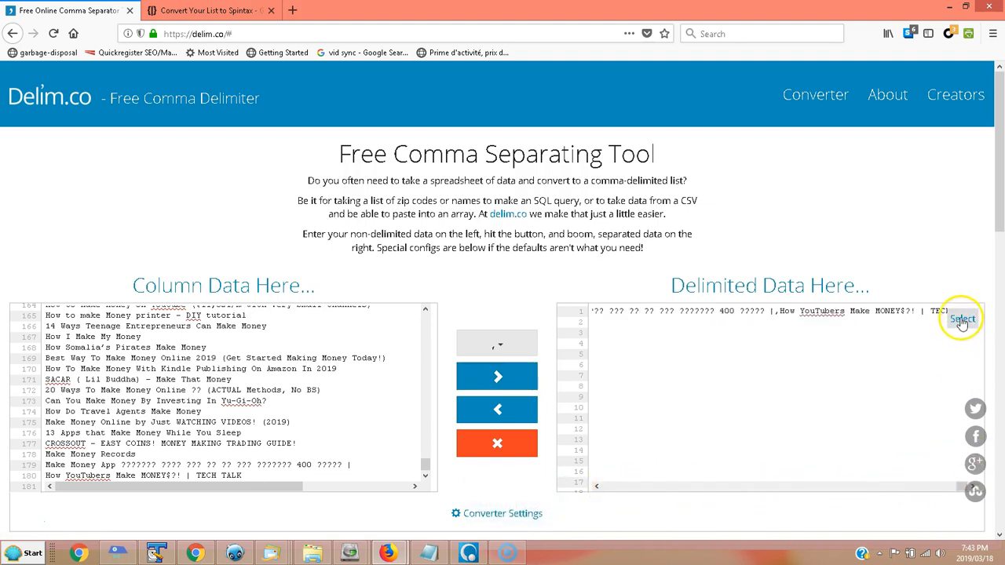
right_click(753, 311)
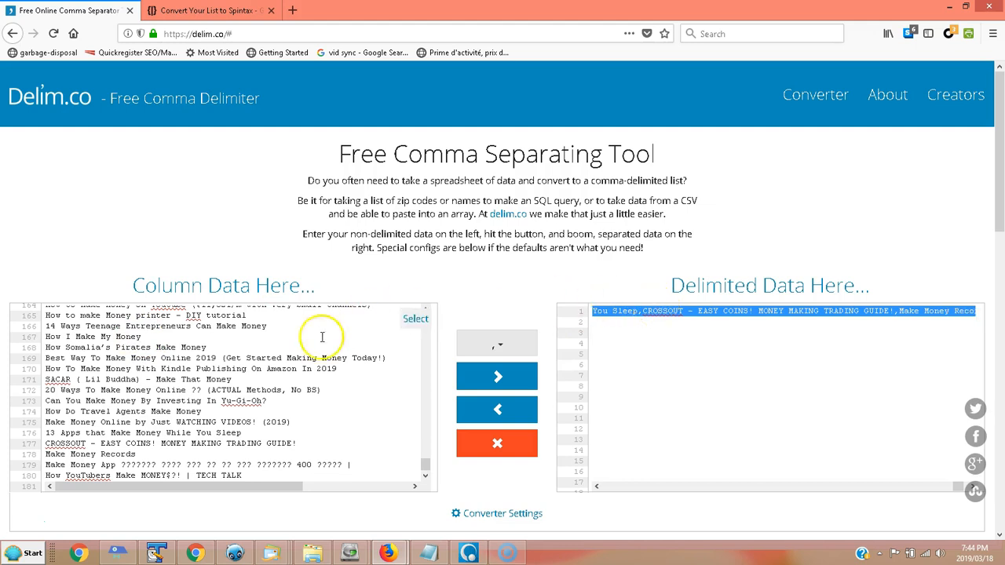
mouse_move(389, 553)
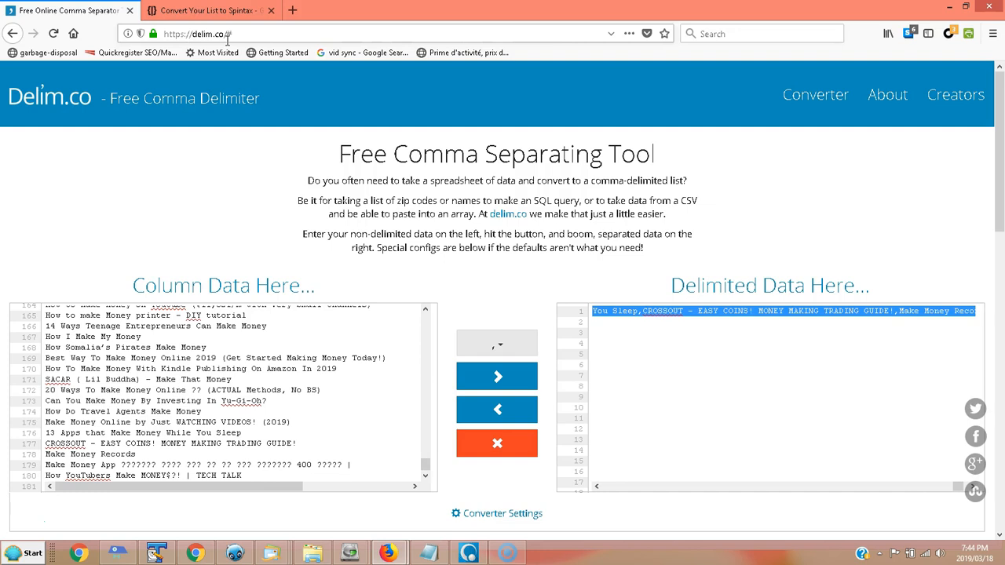
click(208, 10)
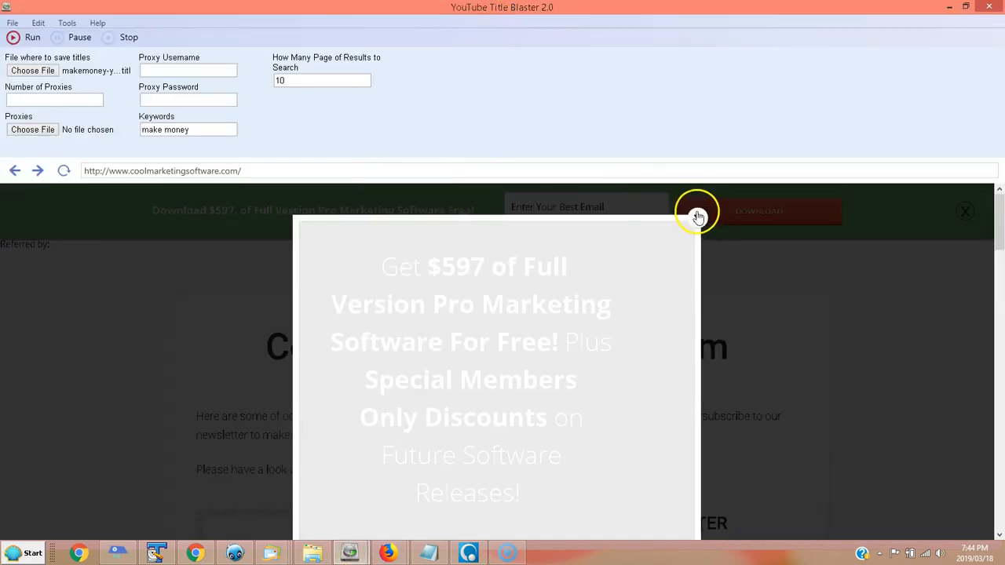
Dismiss the free-software offer popup to reveal the Coolmarketingsoftware.com page
click(964, 211)
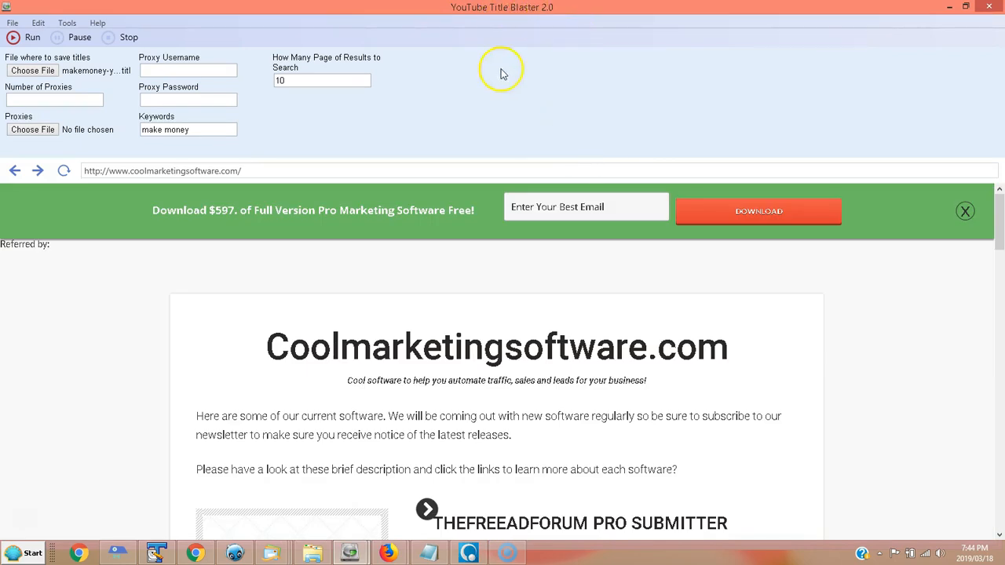
mouse_move(341, 132)
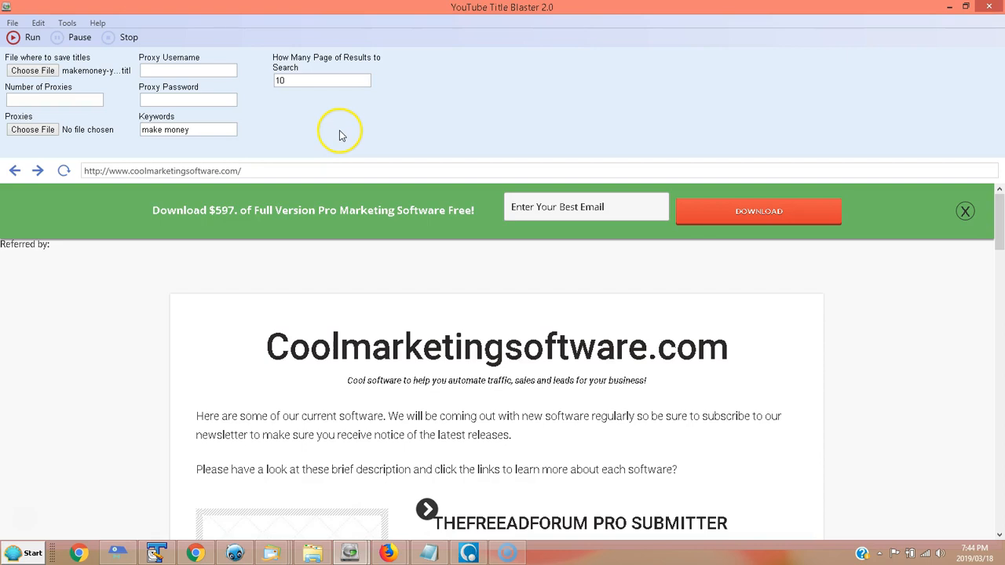
mouse_move(347, 140)
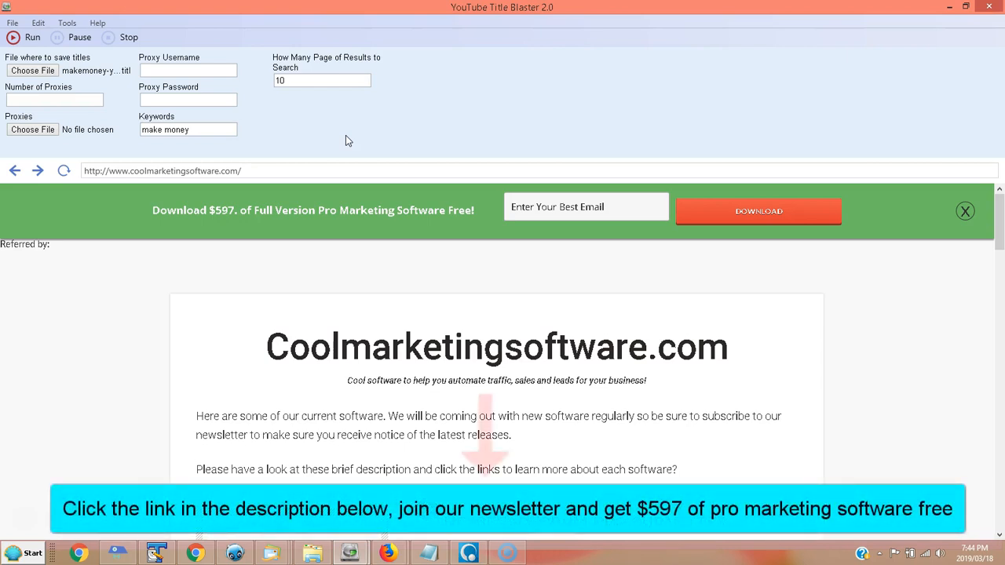
mouse_move(518, 28)
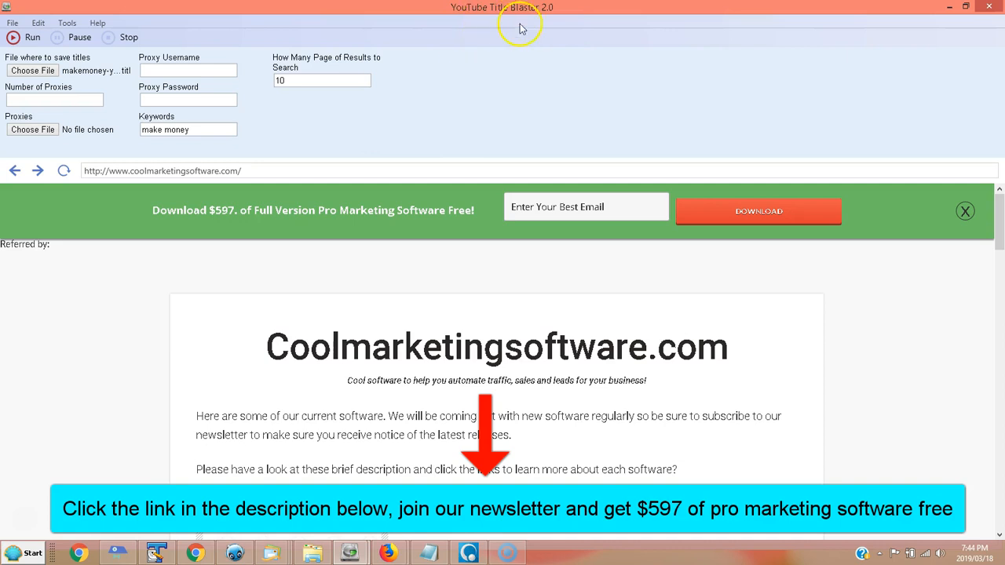
mouse_move(431, 168)
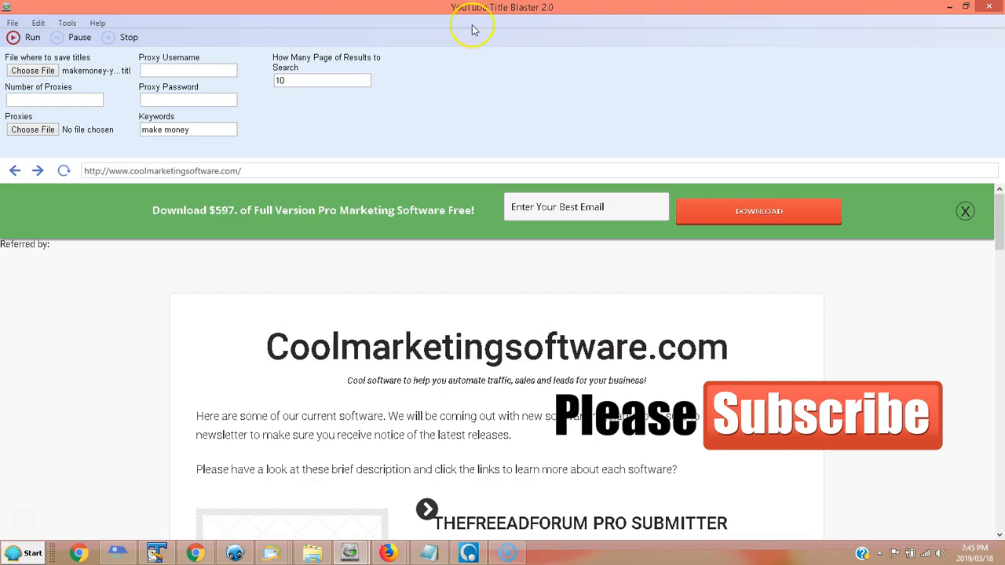
mouse_move(546, 17)
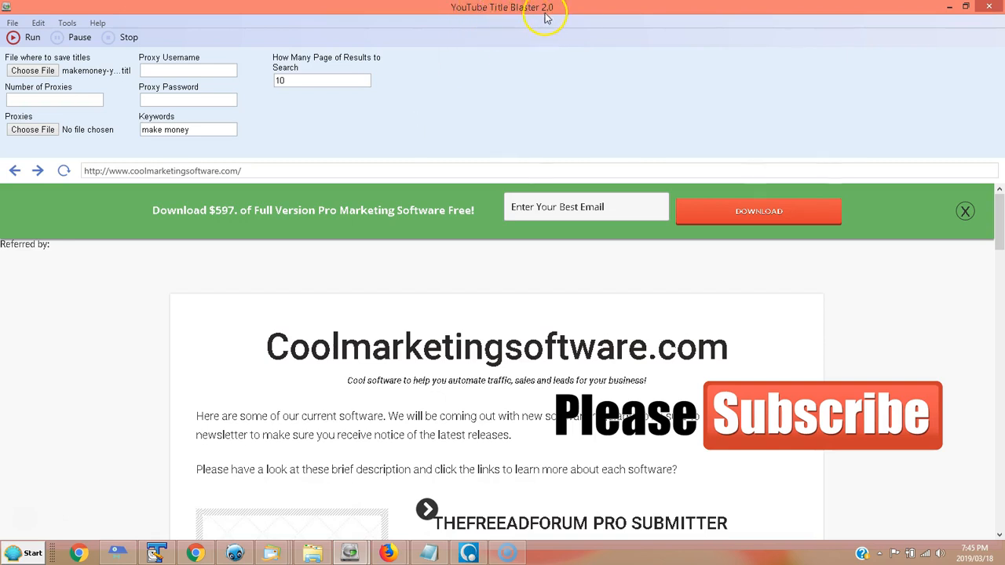
mouse_move(463, 55)
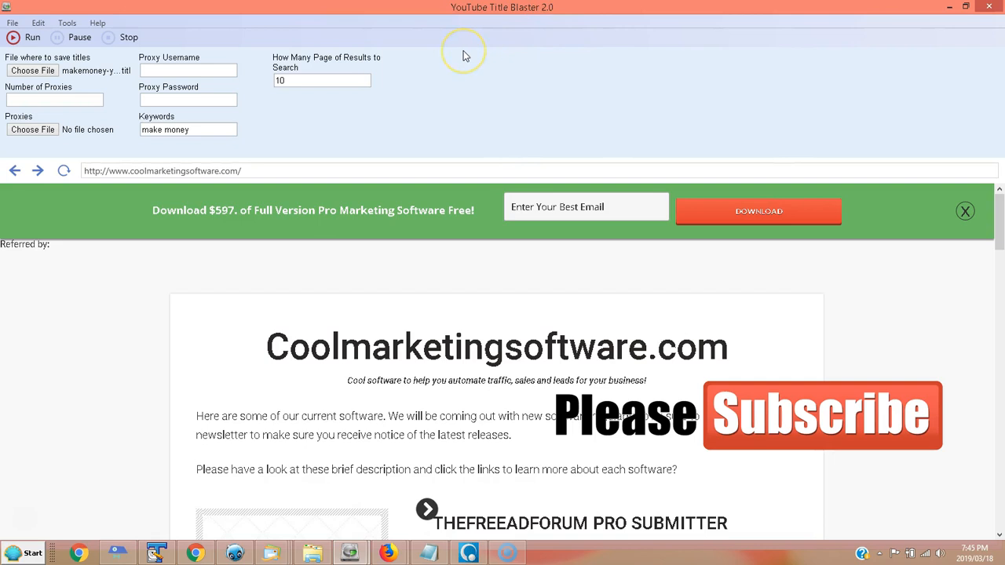
mouse_move(30, 524)
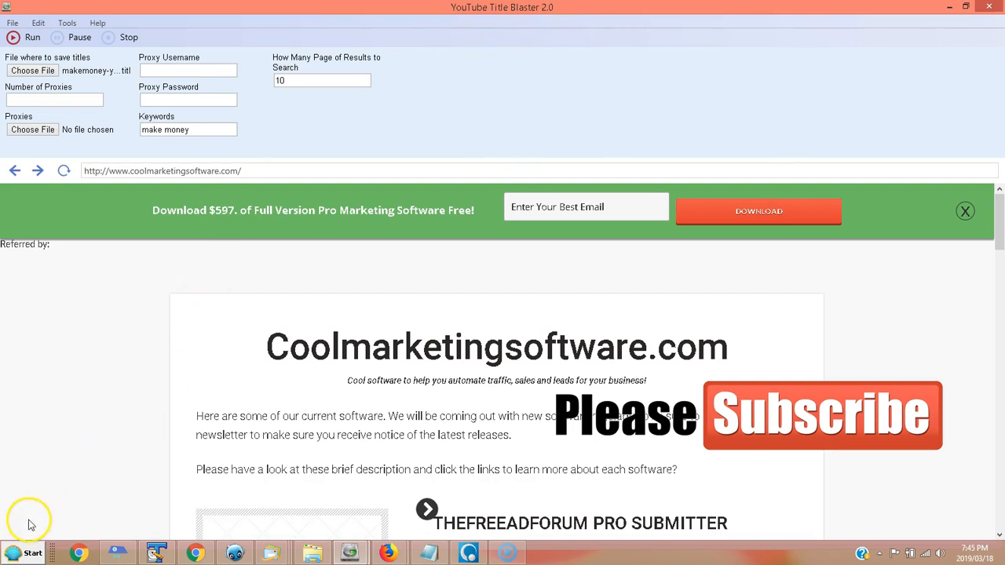